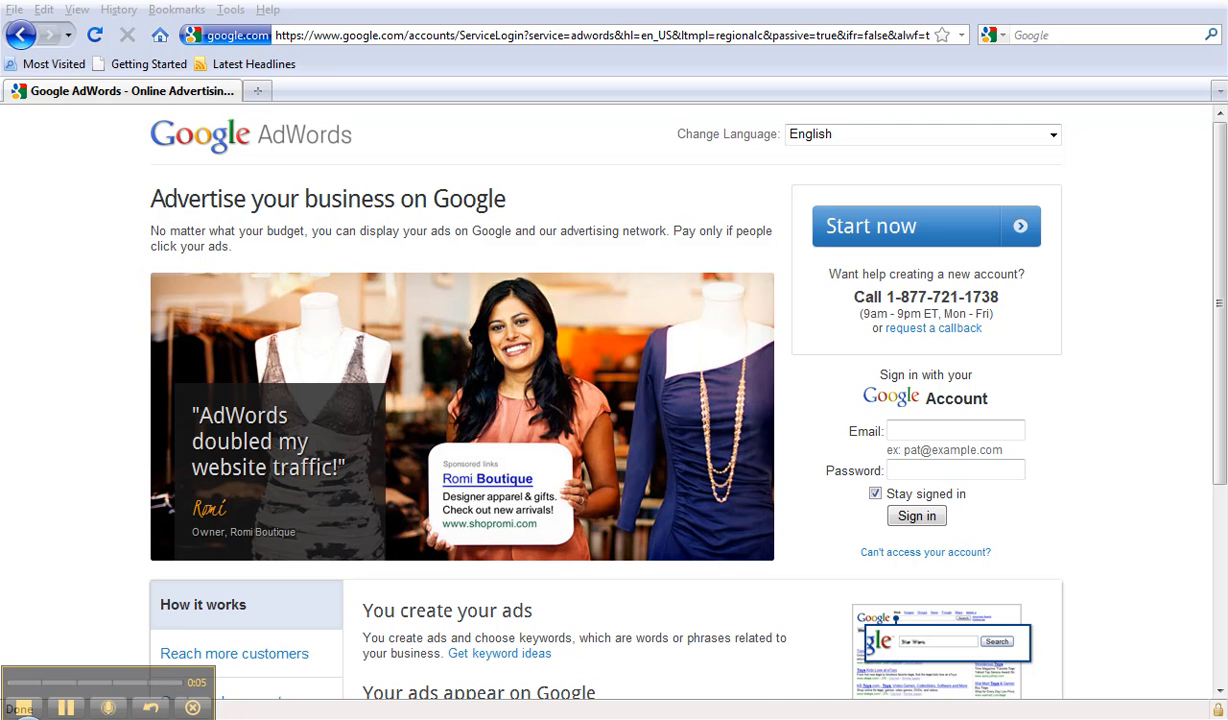
- Sign in to AdWords with the 'adwords' credentials
click(955, 430)
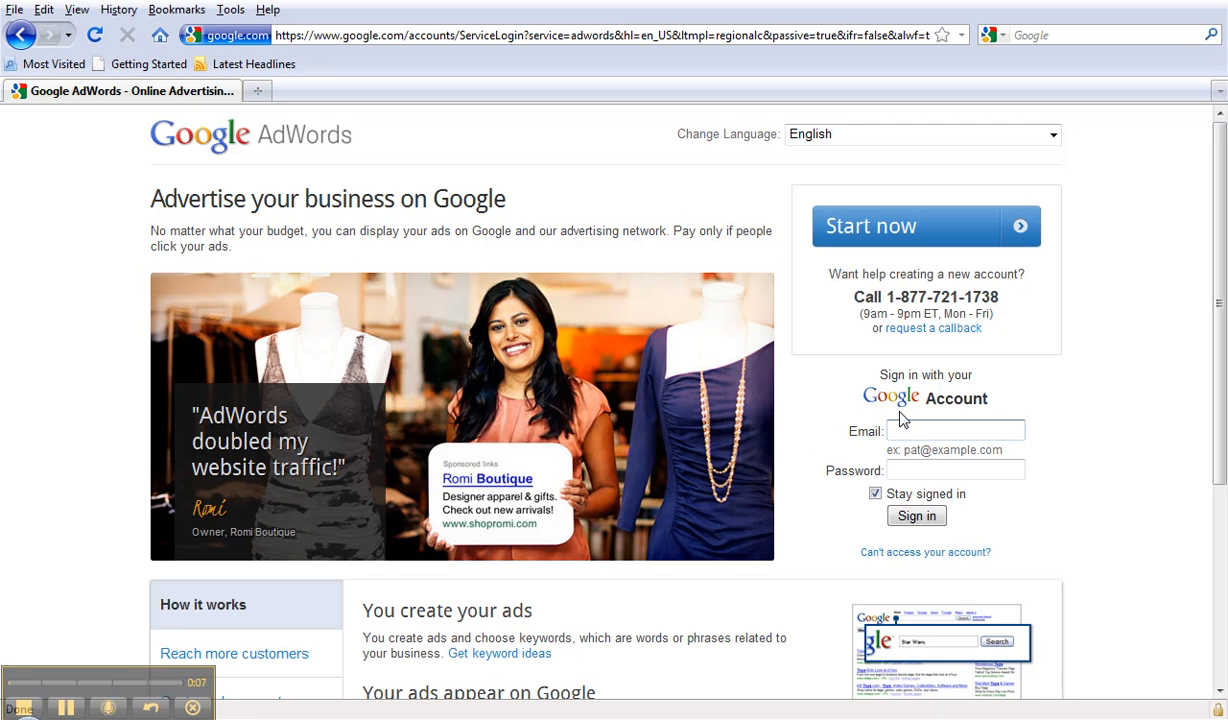
text(adwords)
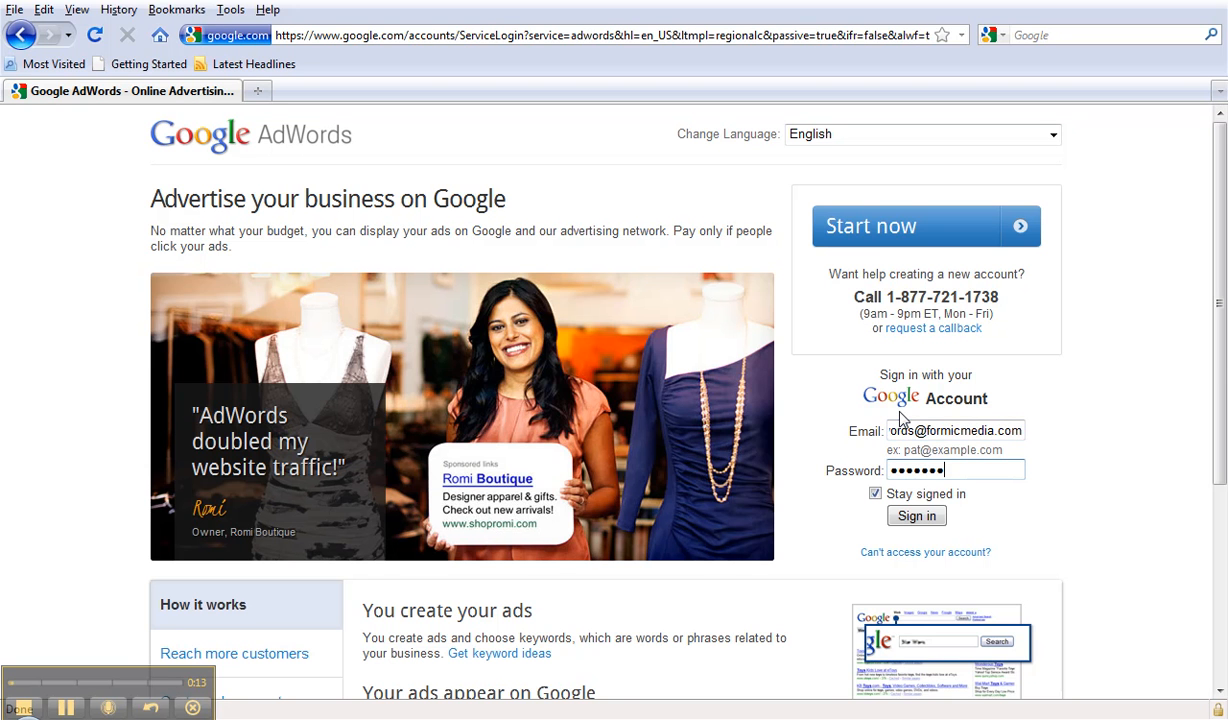
click(916, 515)
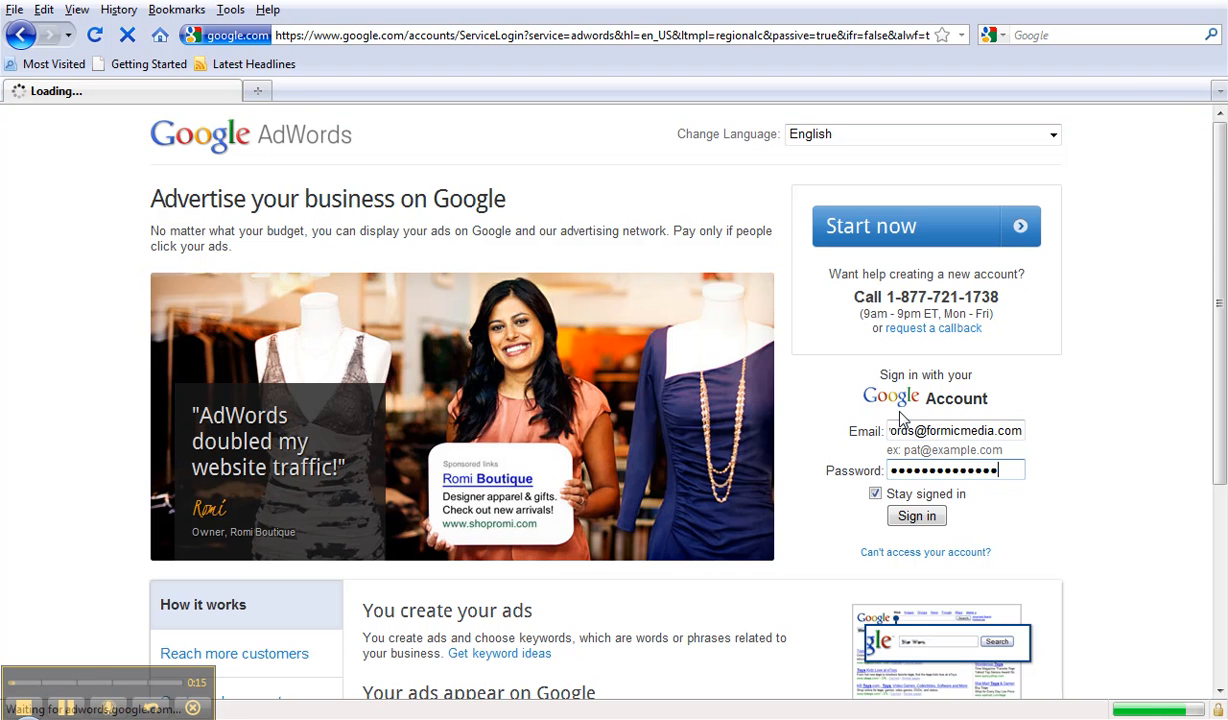
click(916, 515)
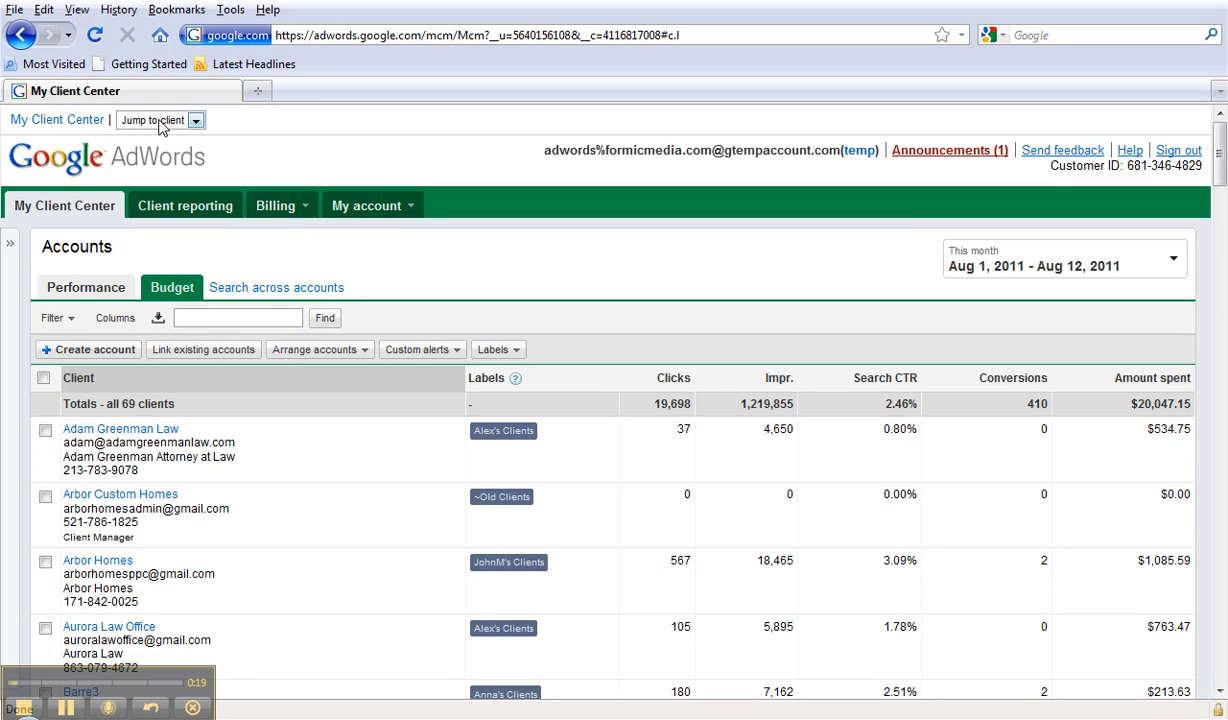
- Jump to the Oregon Humane Society client account's campaigns
click(196, 120)
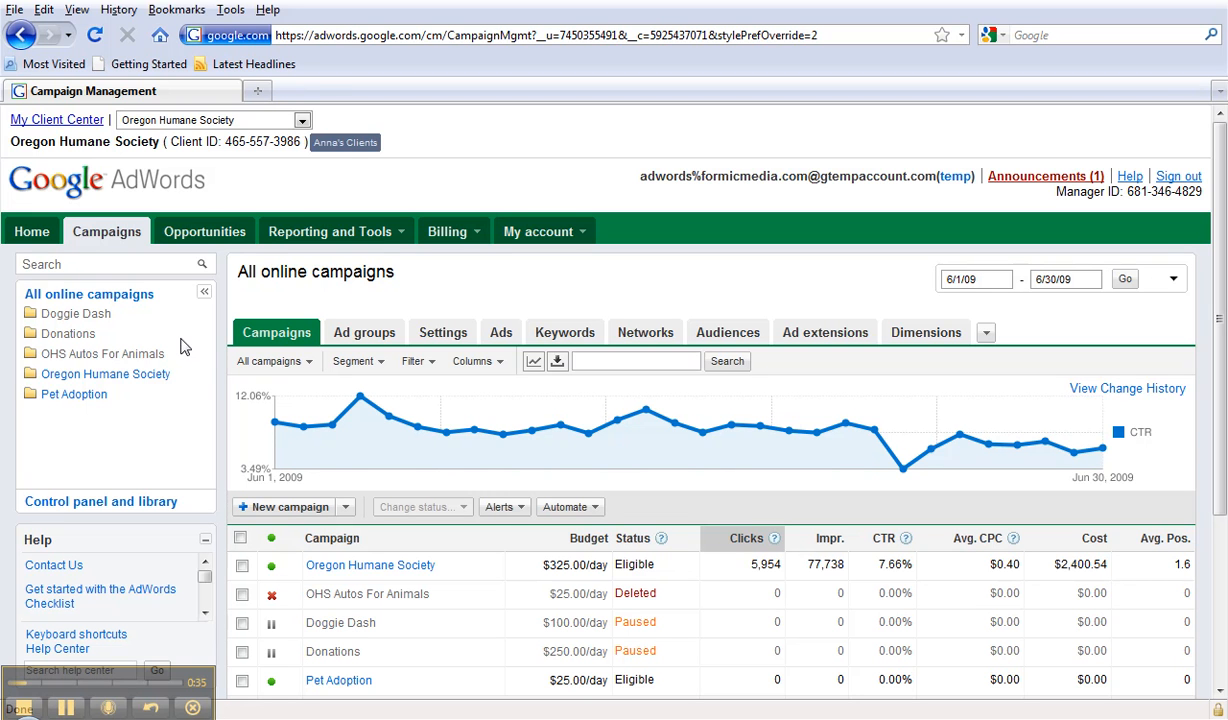
mouse_move(197, 360)
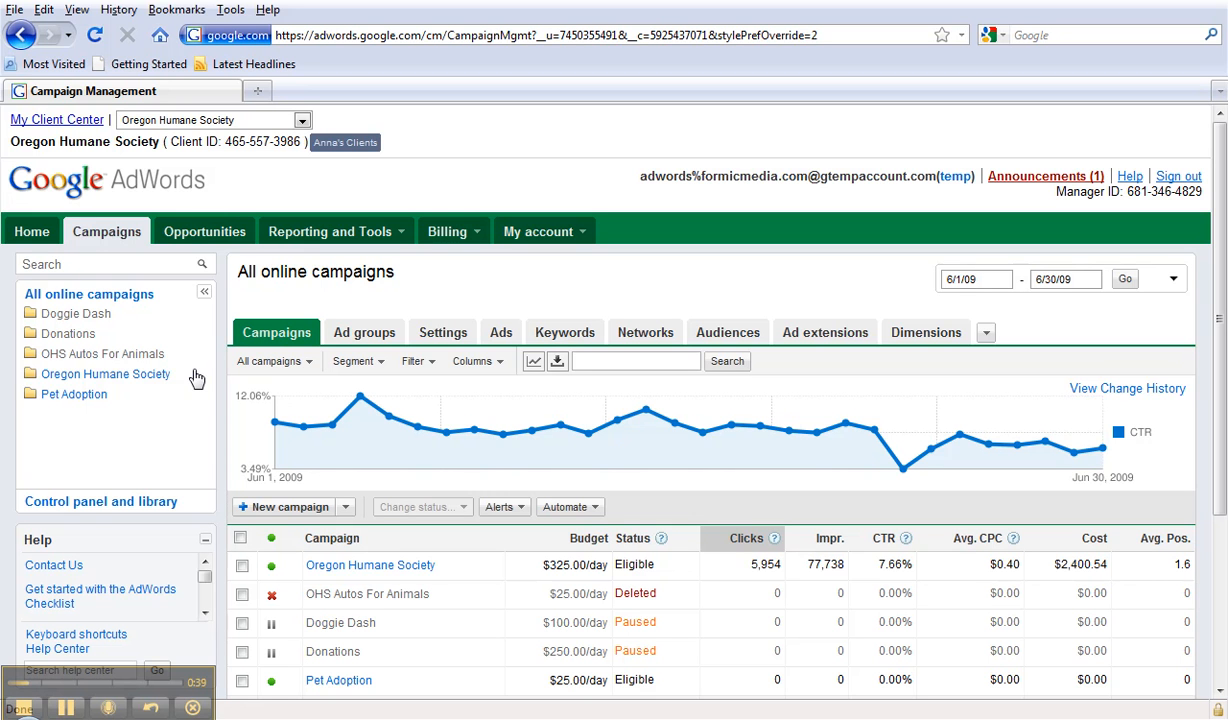
mouse_move(203, 389)
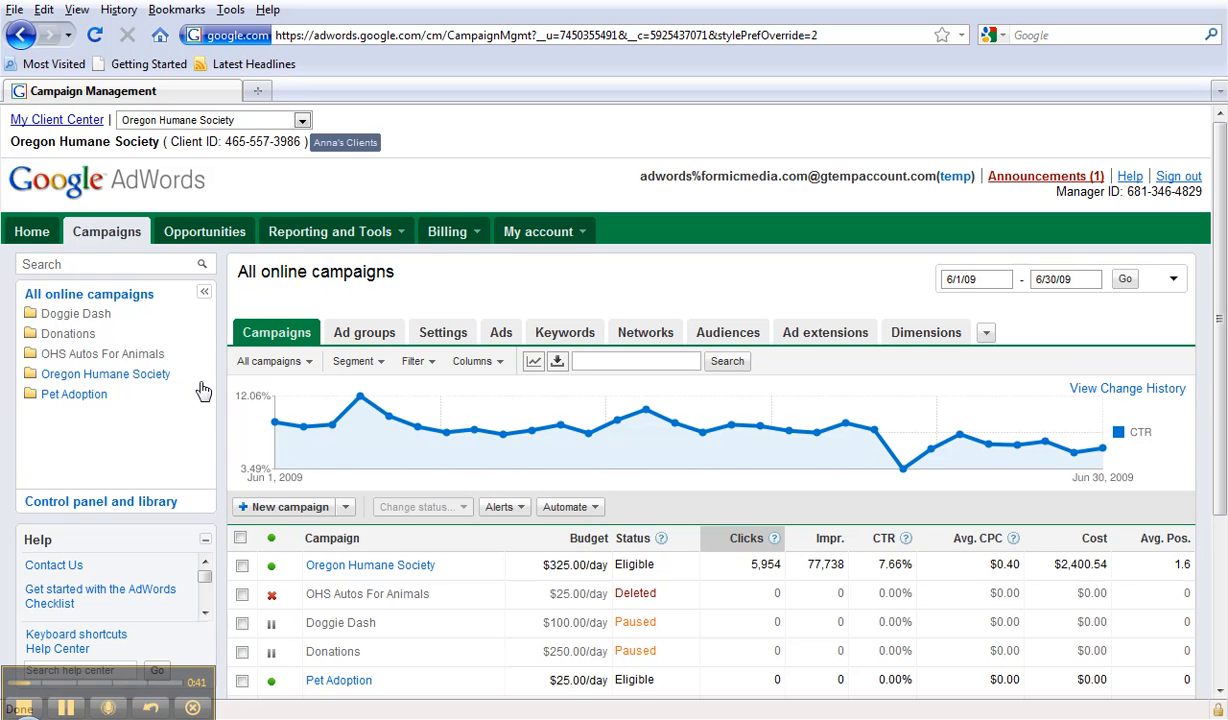
mouse_move(74, 393)
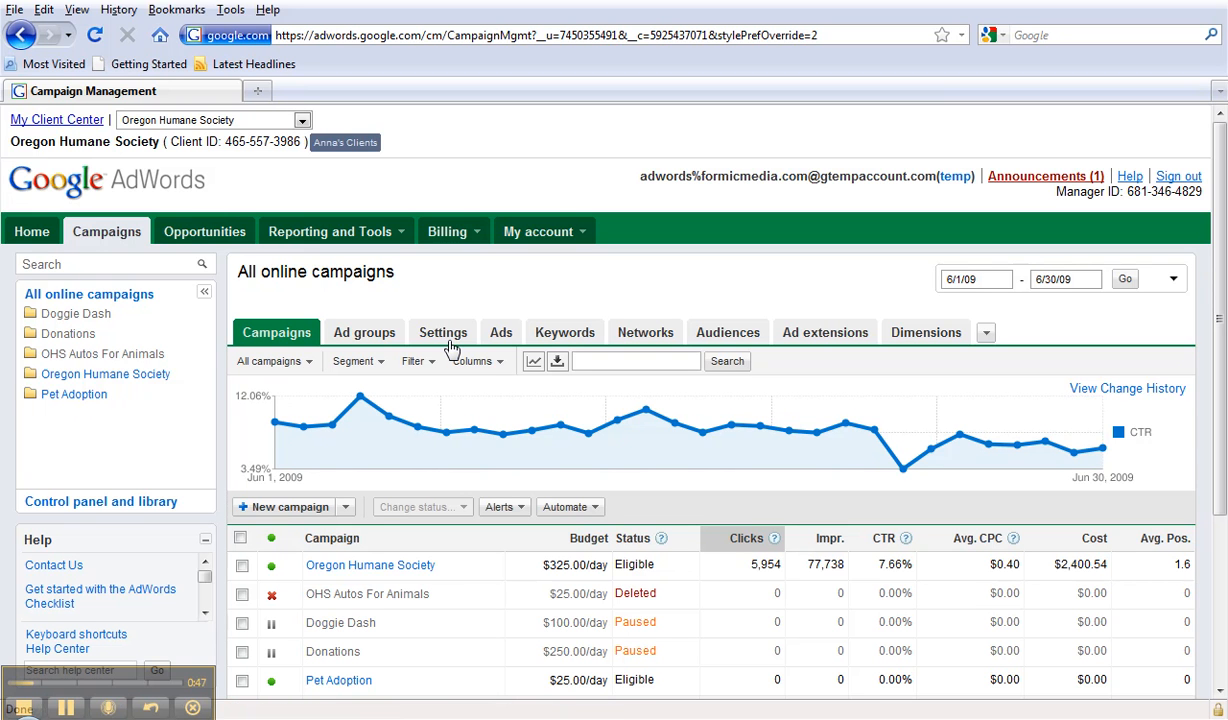
- View the Settings tab and open the Pet Adoption campaign's location settings
click(443, 332)
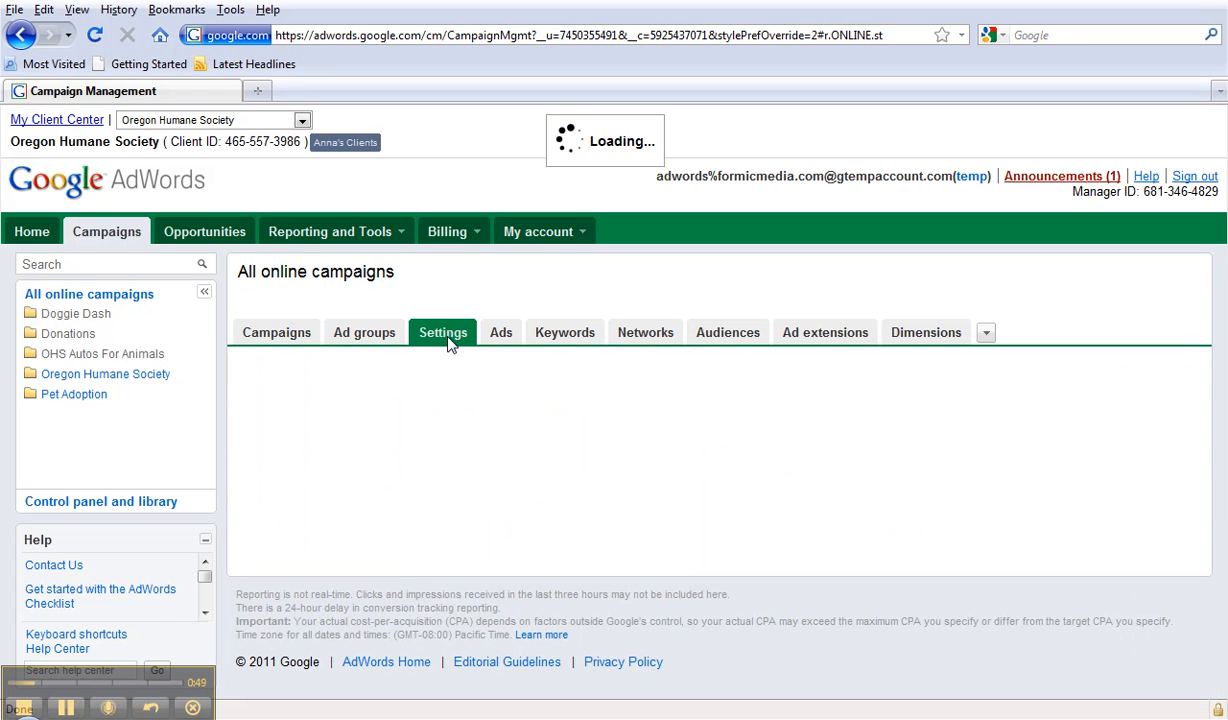
click(443, 332)
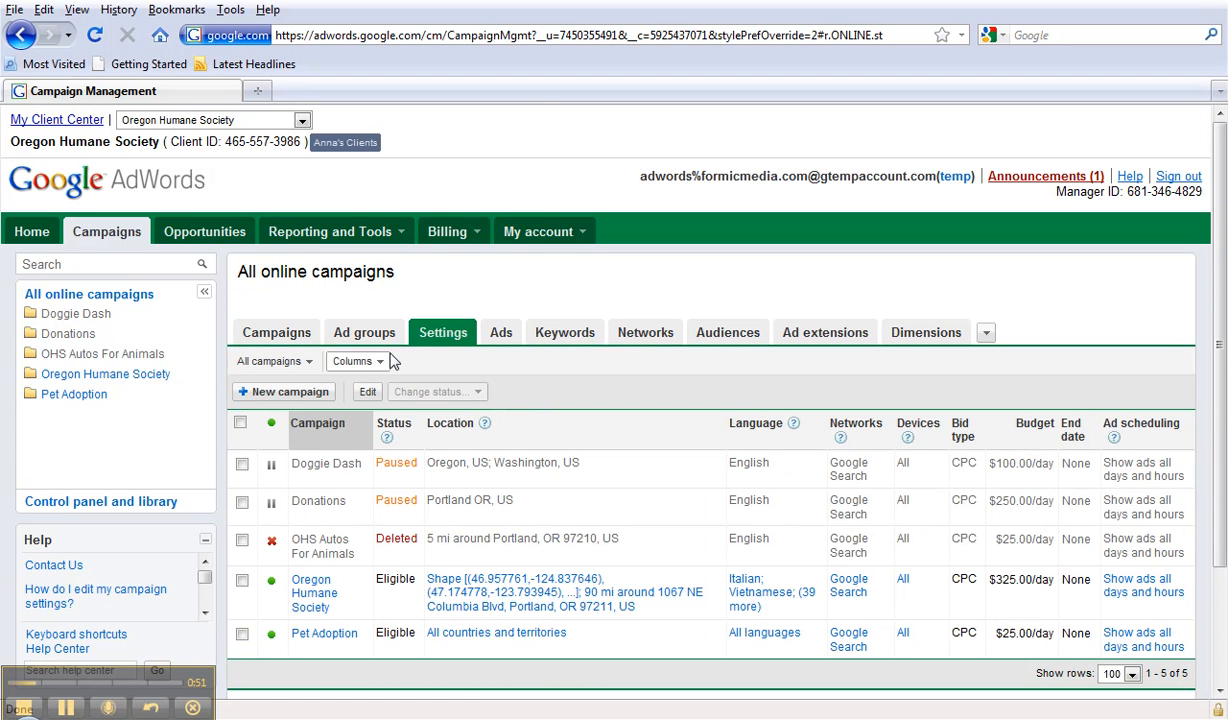
mouse_move(402, 357)
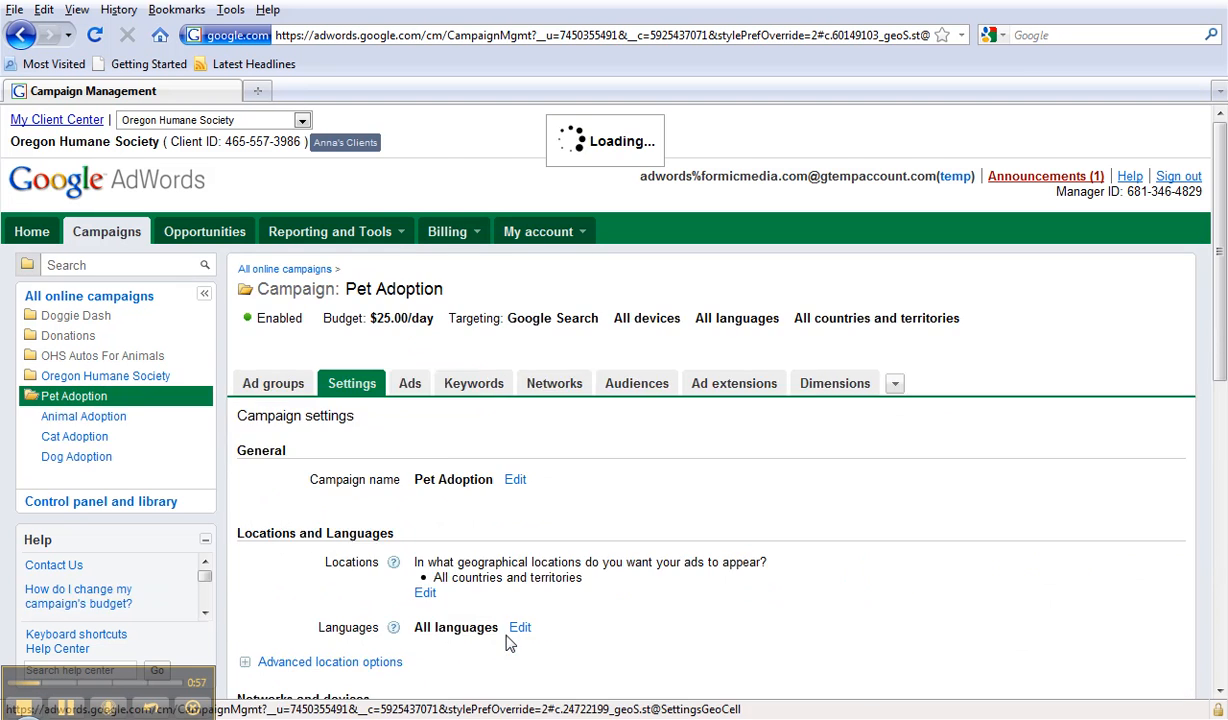
click(424, 593)
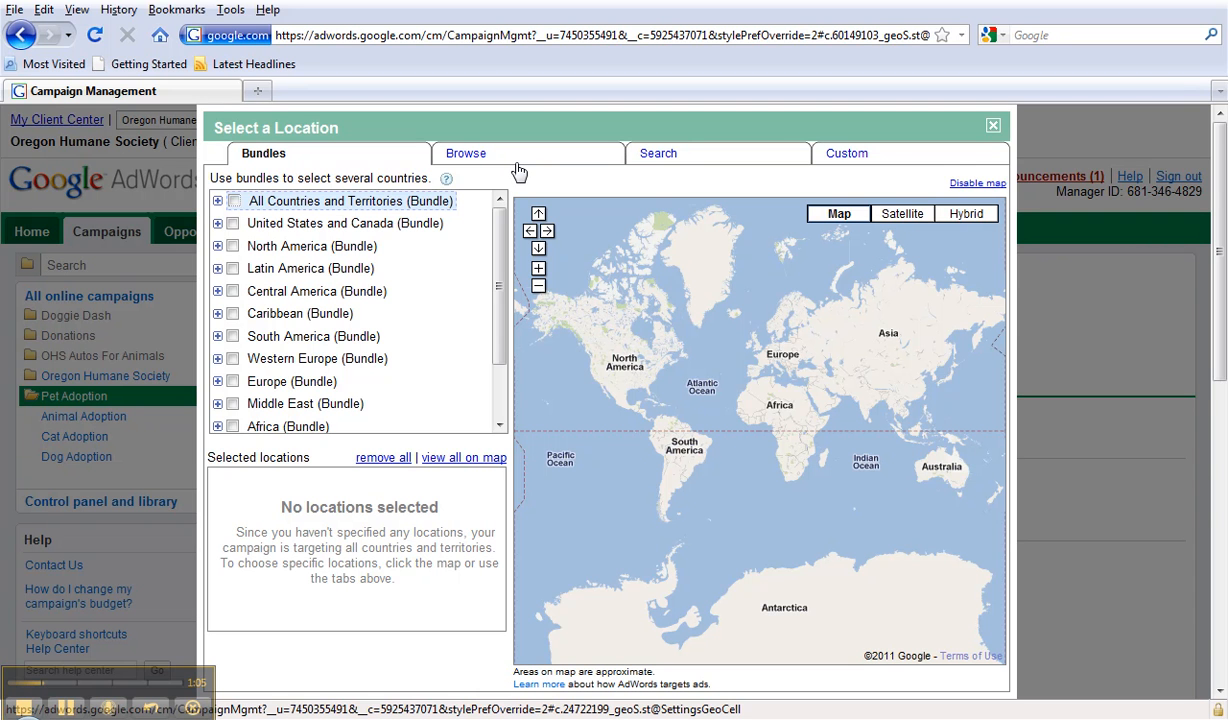
mouse_move(651, 160)
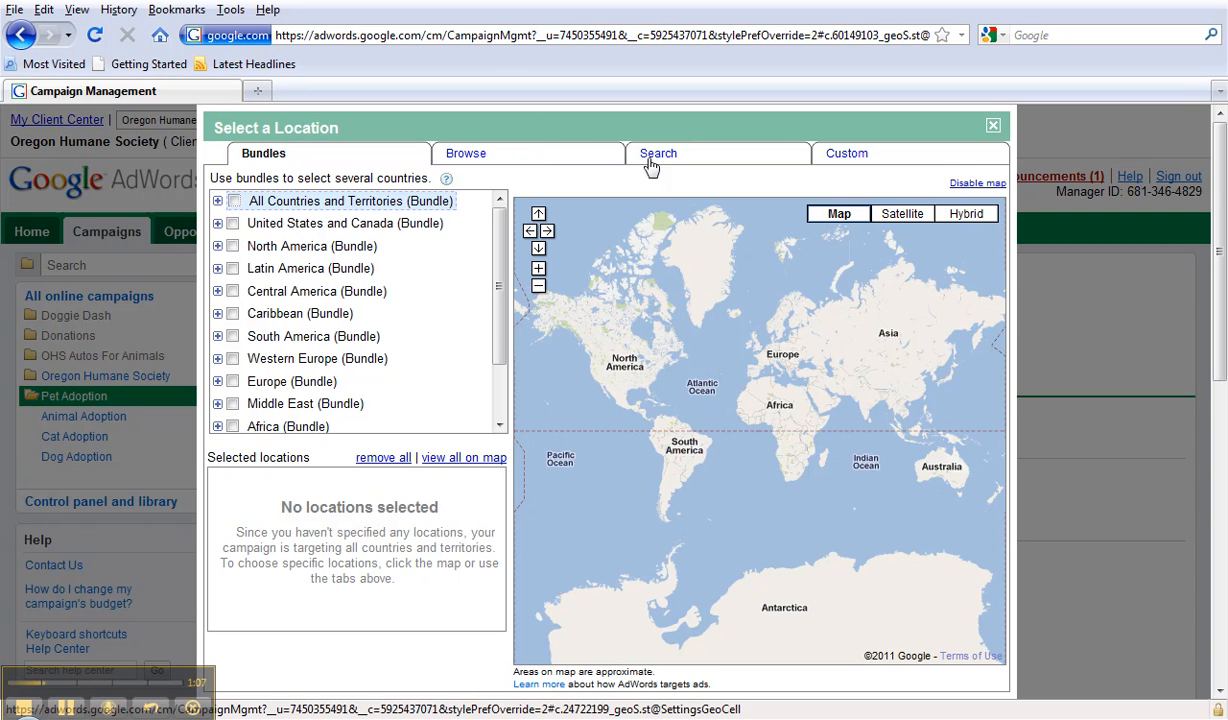
- Look through the Browse and Bundles location tabs, then switch to Search
click(465, 153)
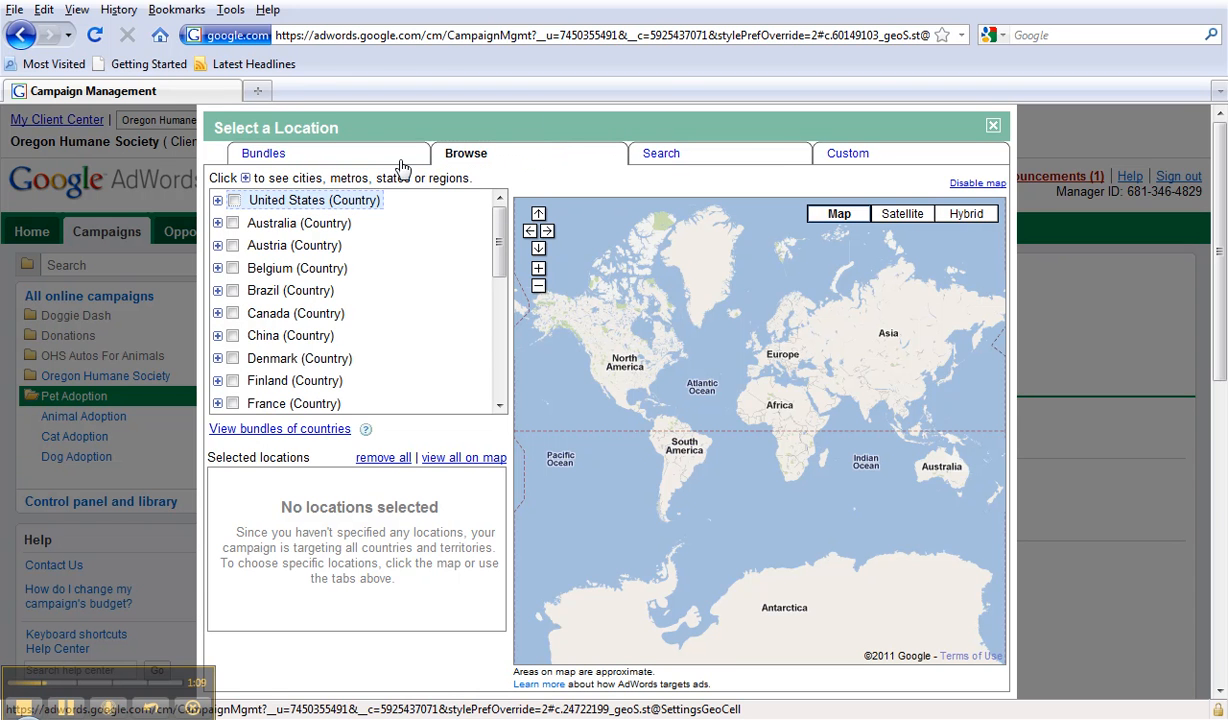
click(262, 153)
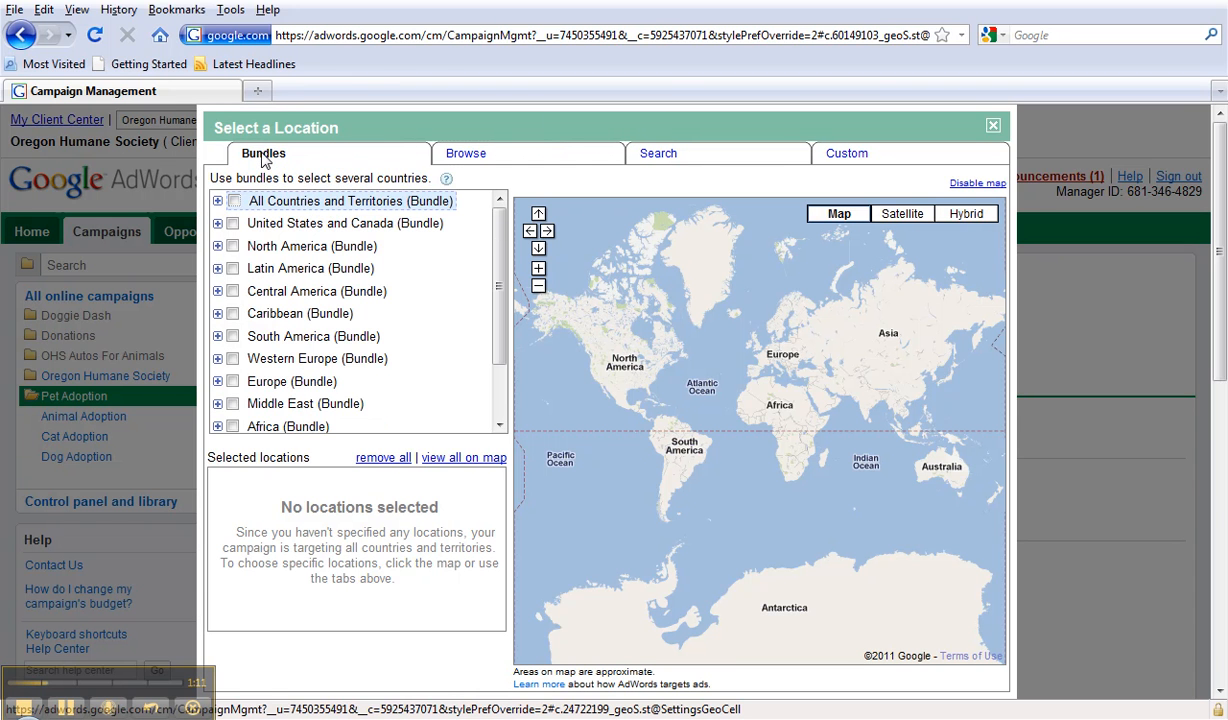
click(657, 153)
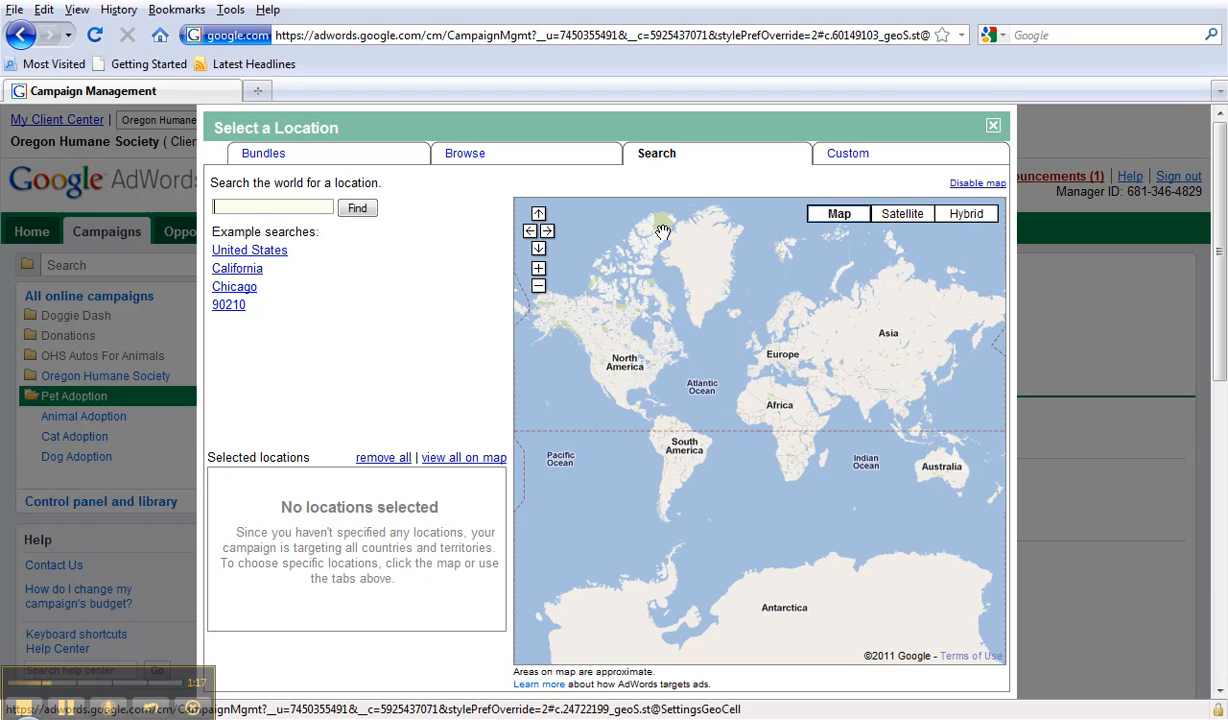
mouse_move(663, 232)
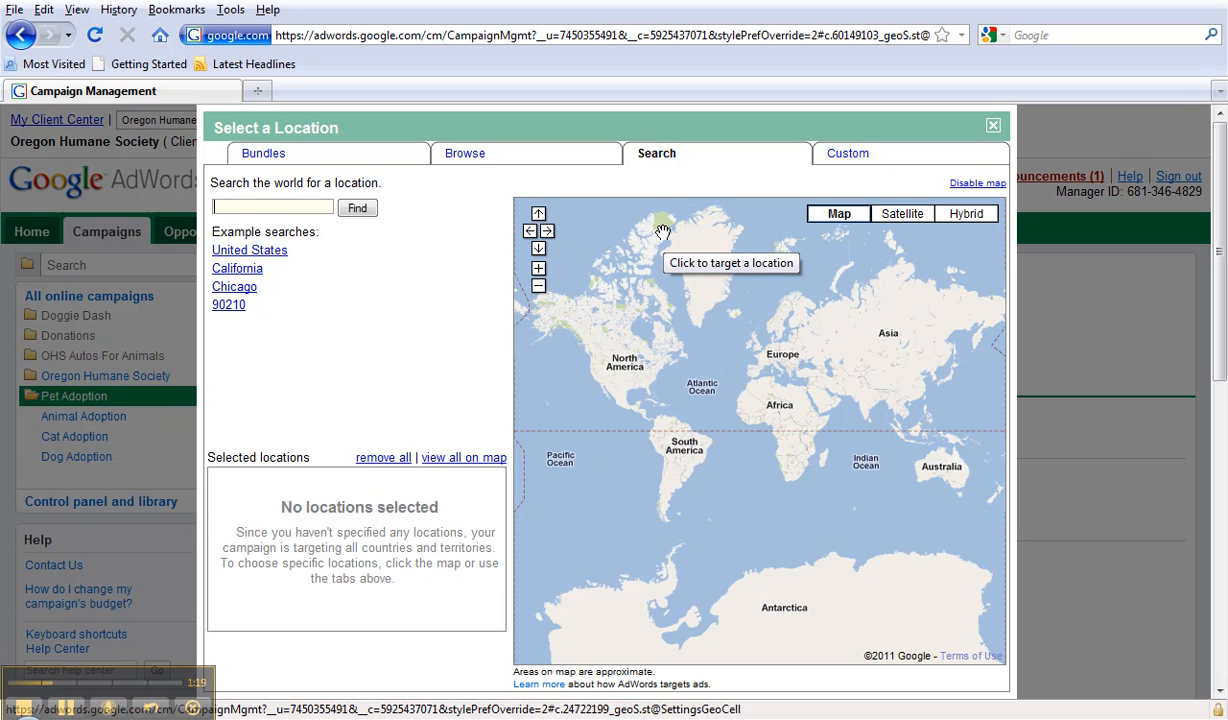
- Search 'portland,' and target Portland, OR (Metro) instead of the city, saving it
text(portland, or)
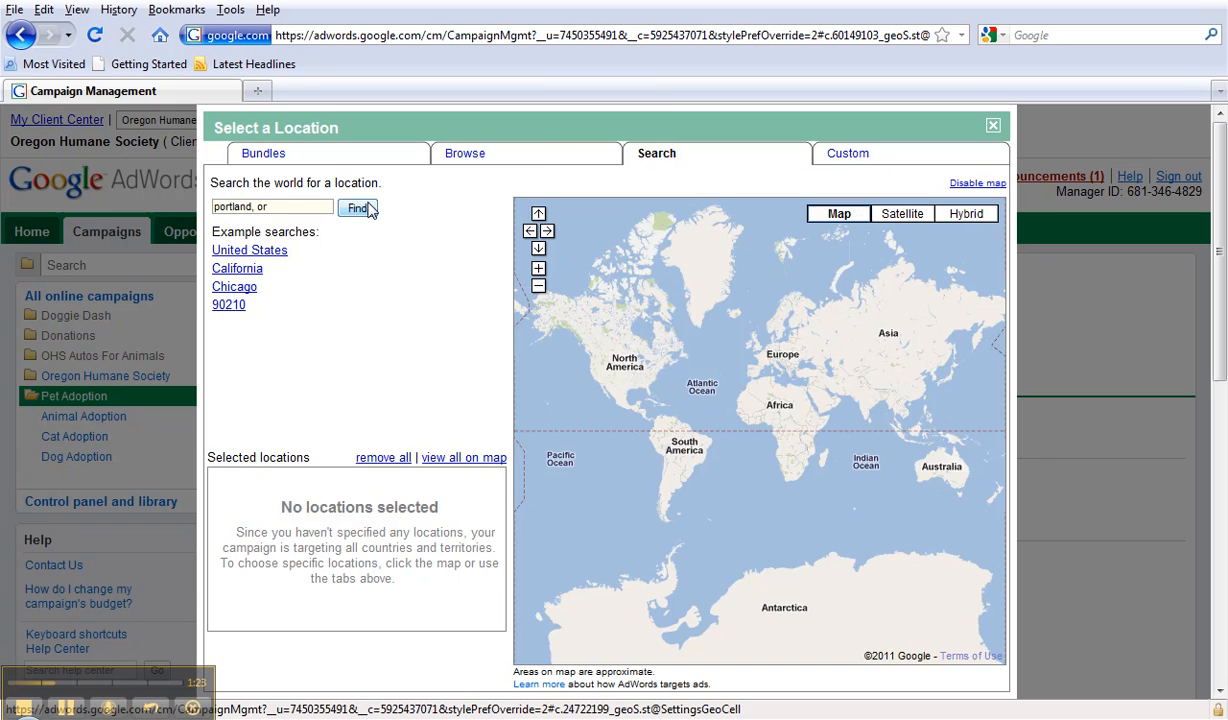
click(356, 208)
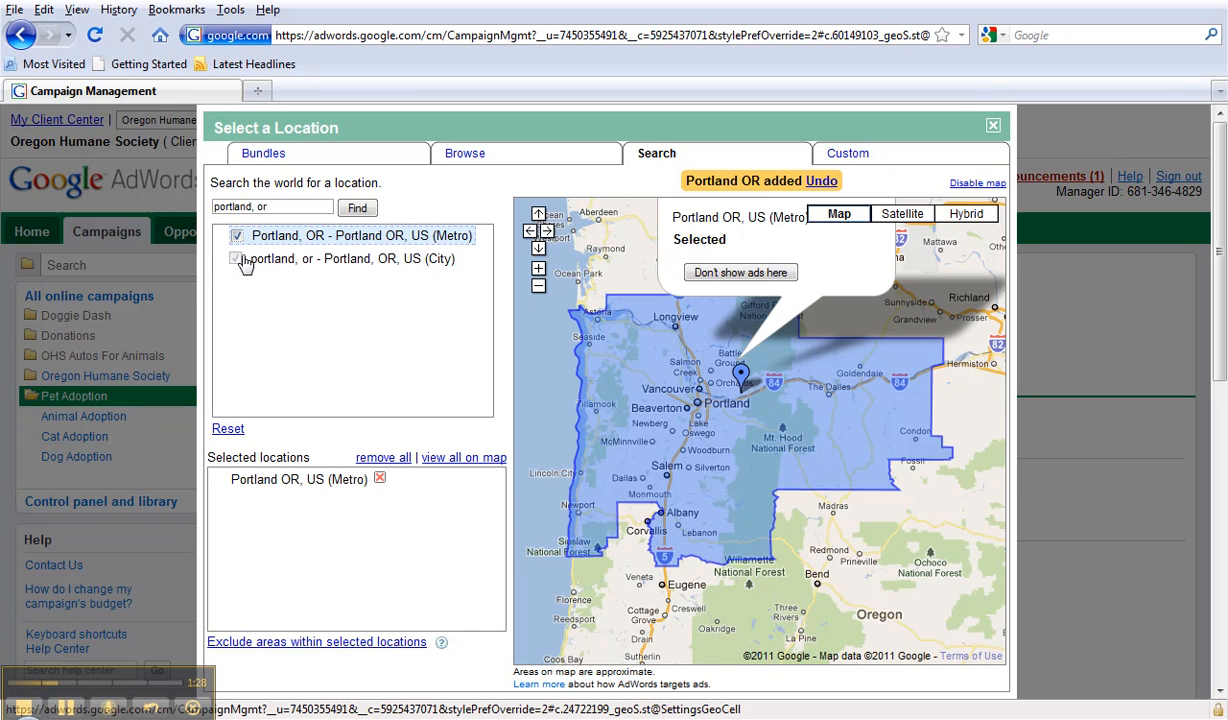
click(235, 258)
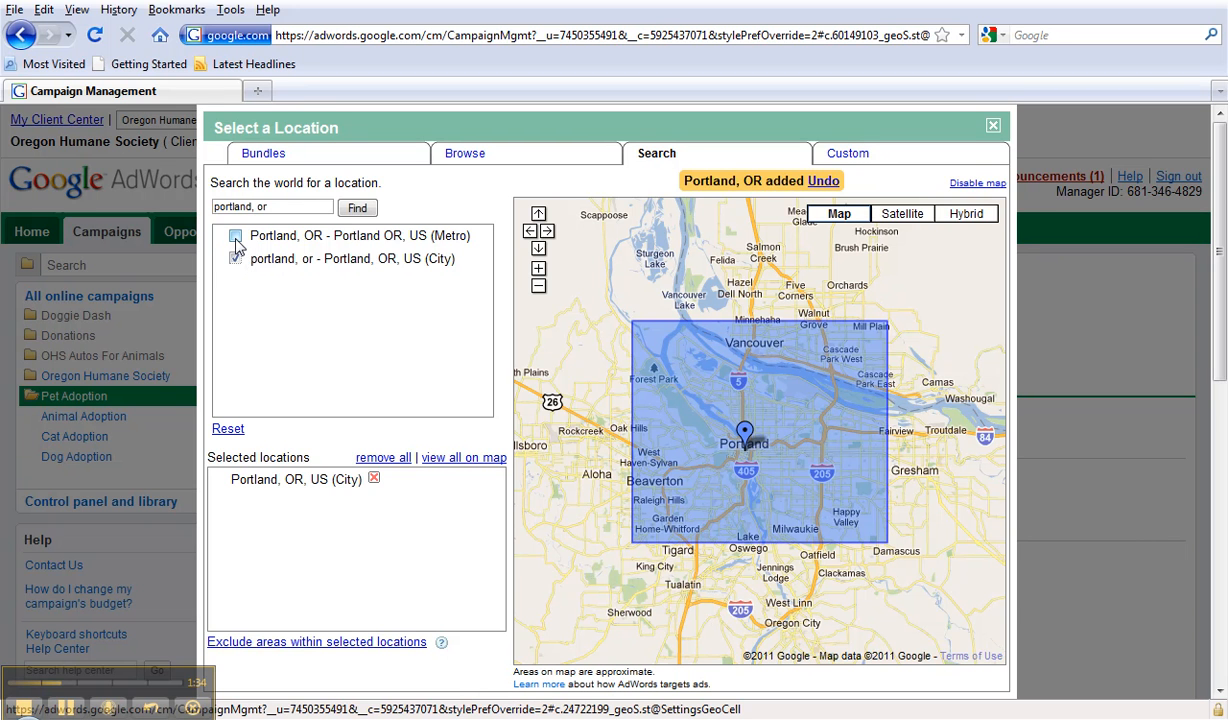
mouse_move(236, 258)
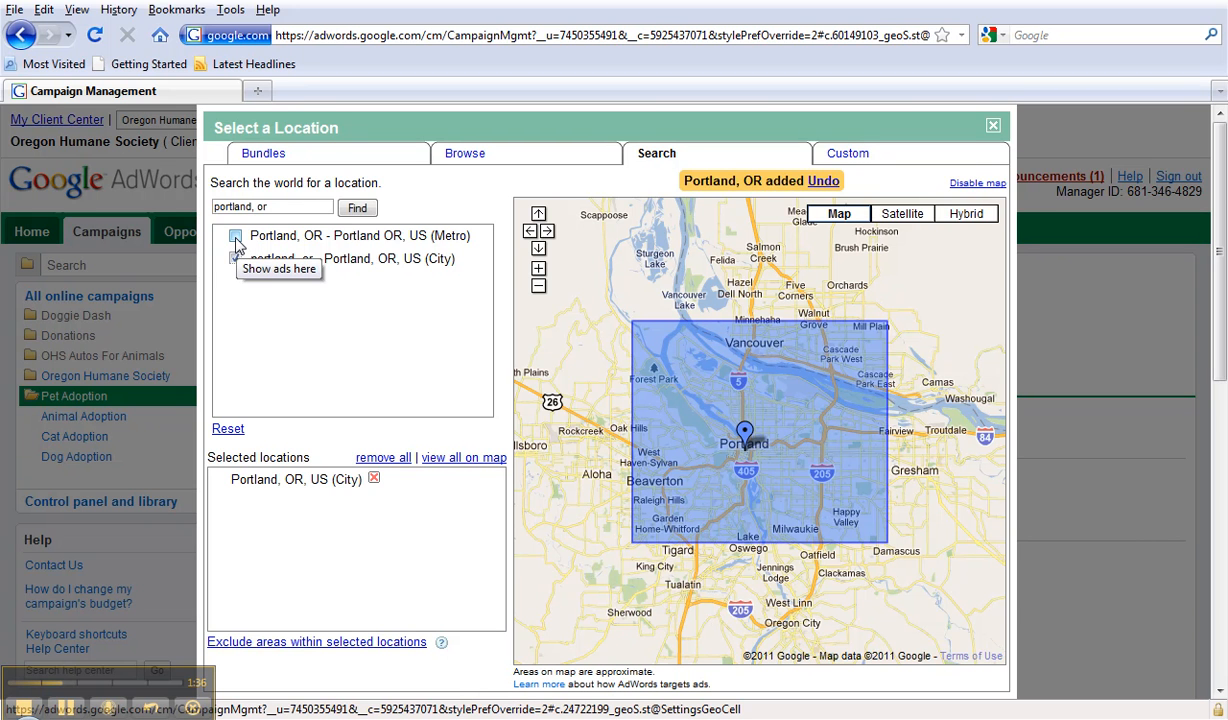
click(235, 238)
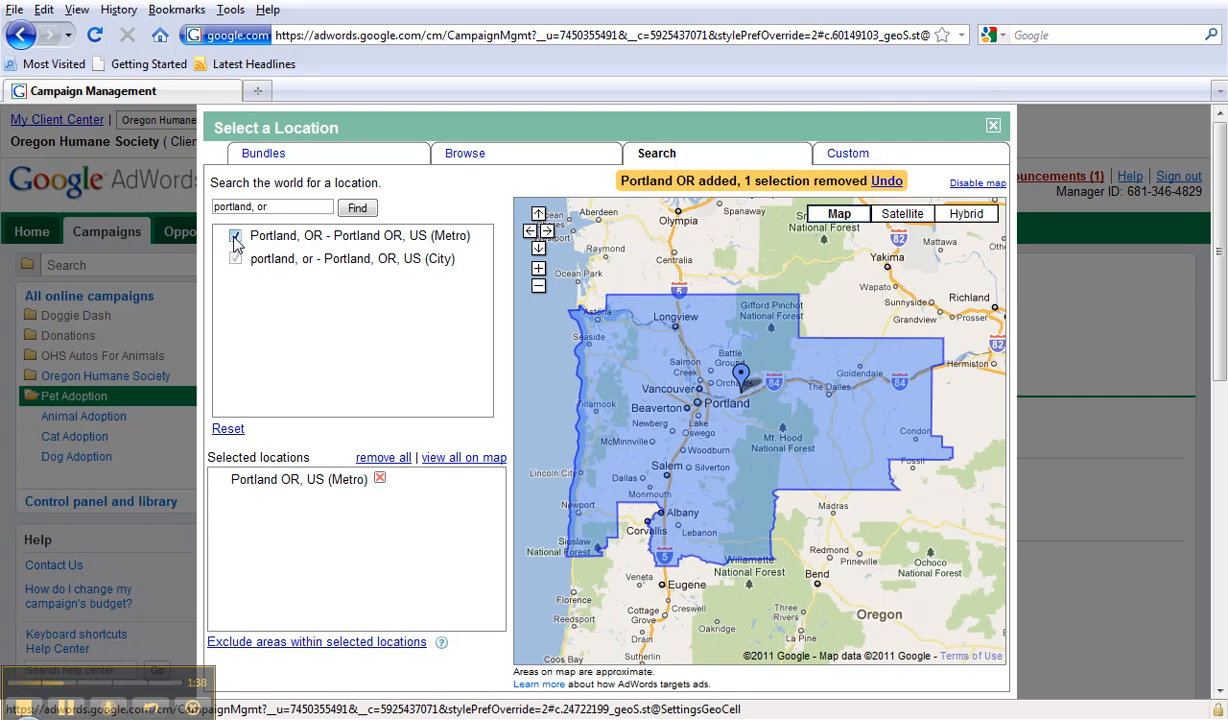
click(236, 258)
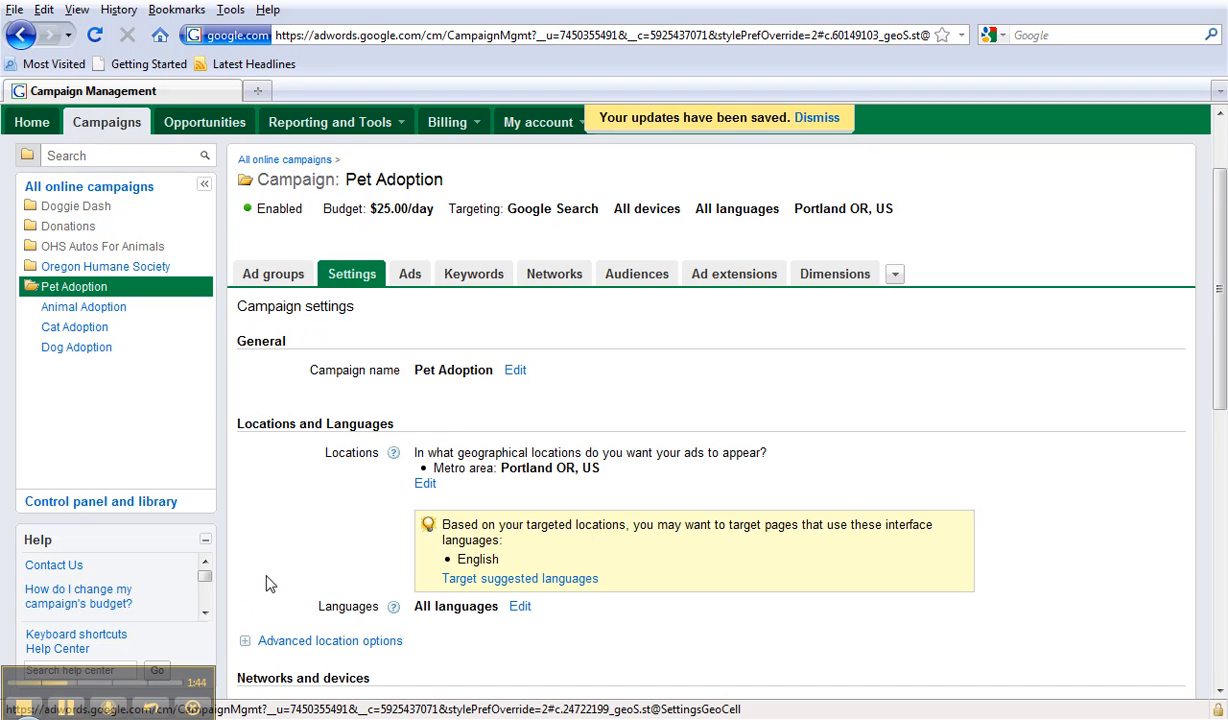
scroll(down, 3)
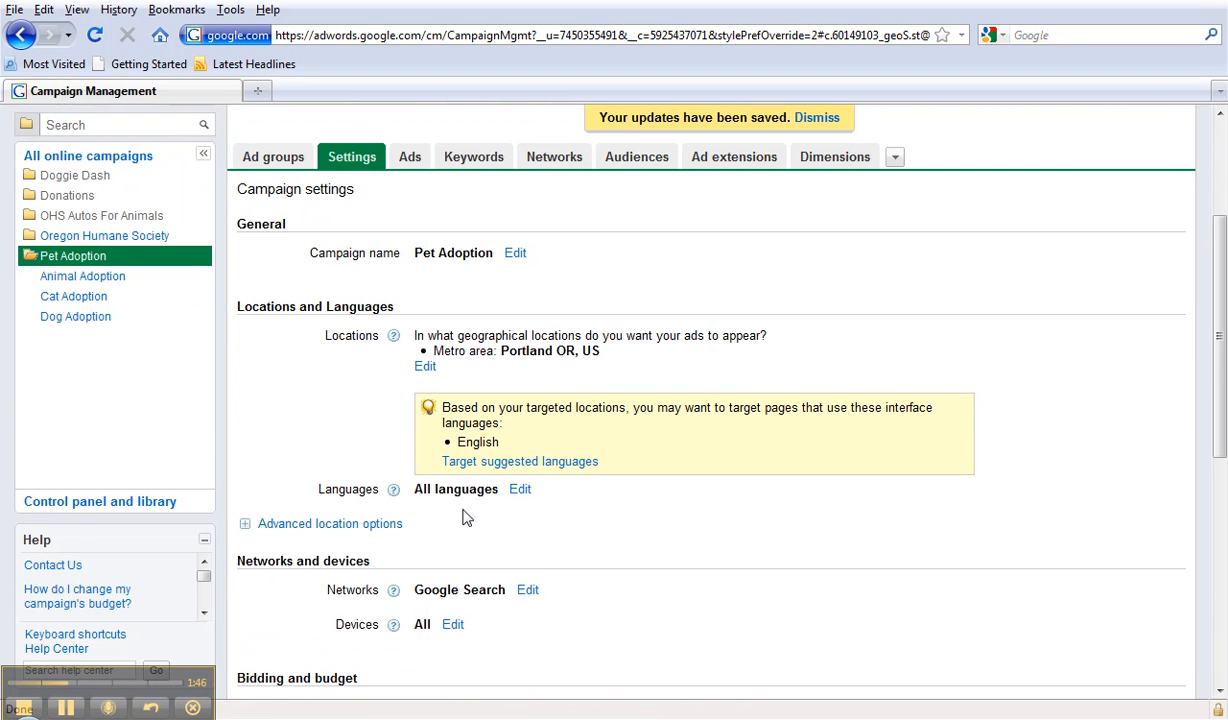
click(425, 366)
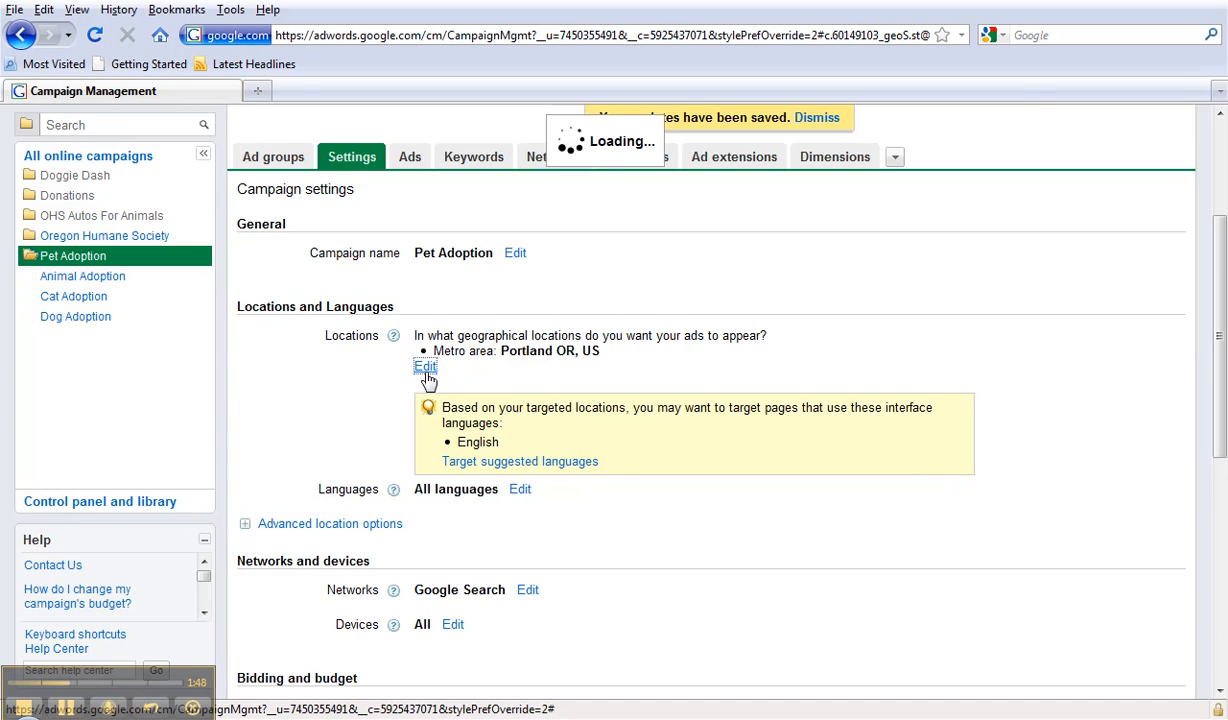
click(425, 367)
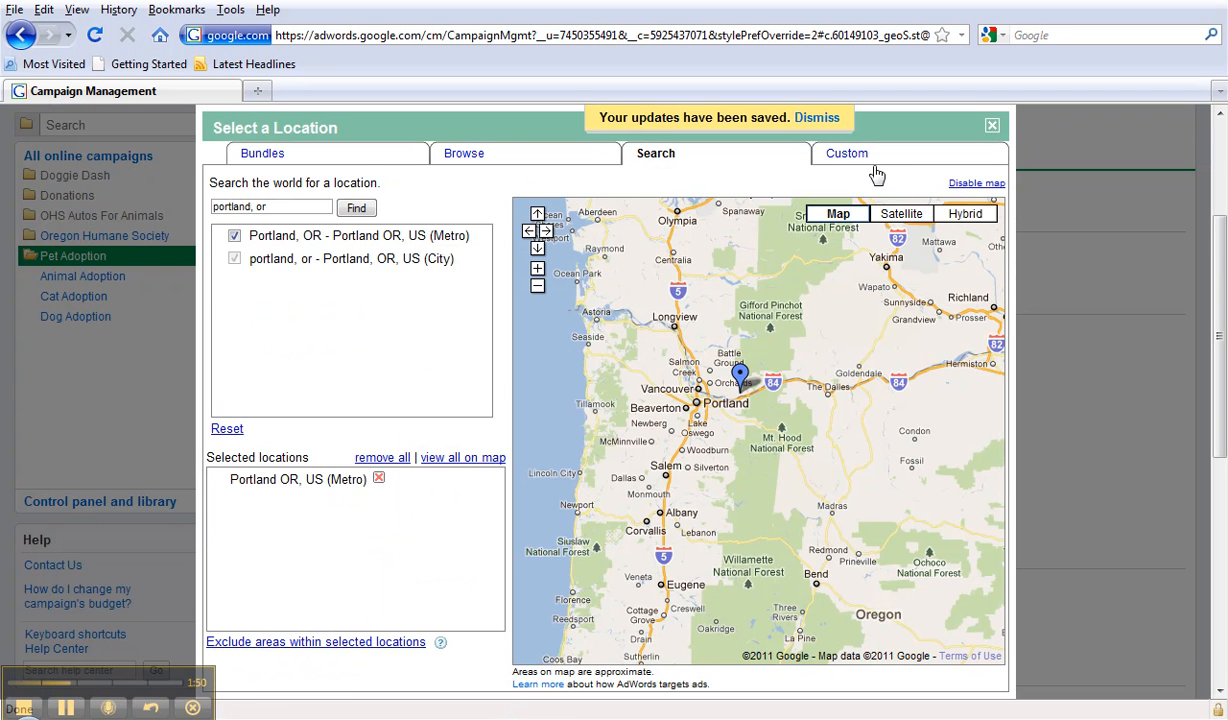
click(846, 153)
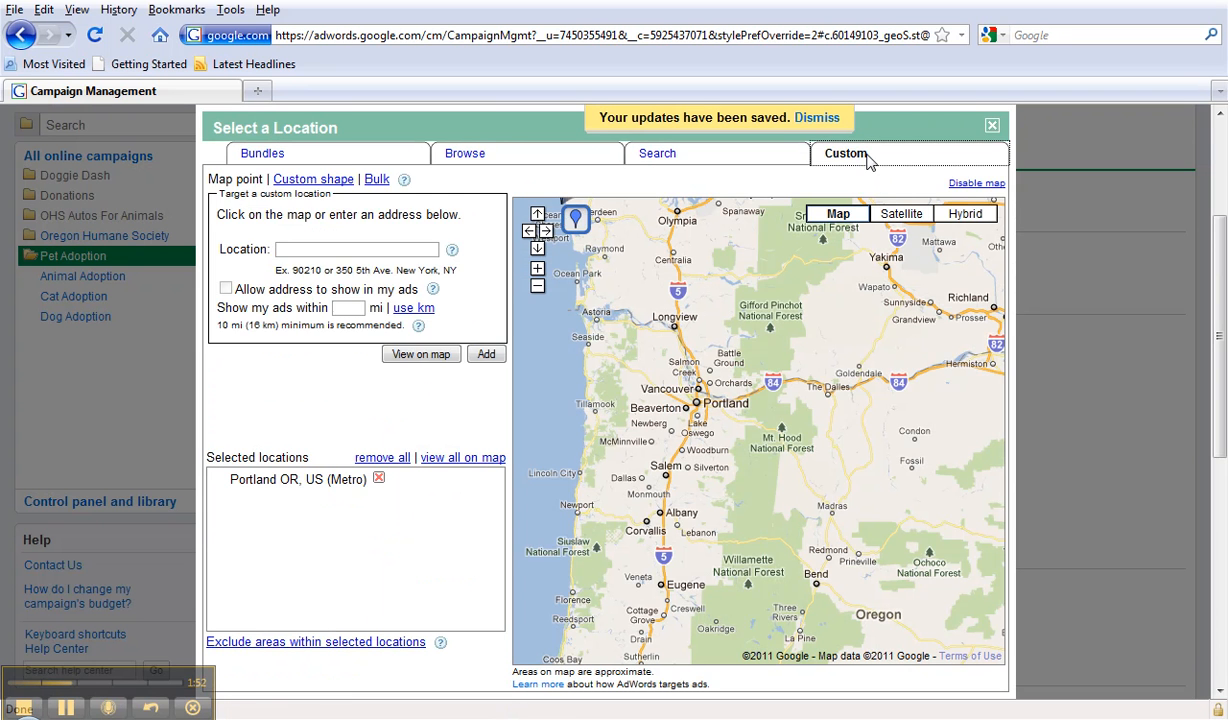
click(817, 117)
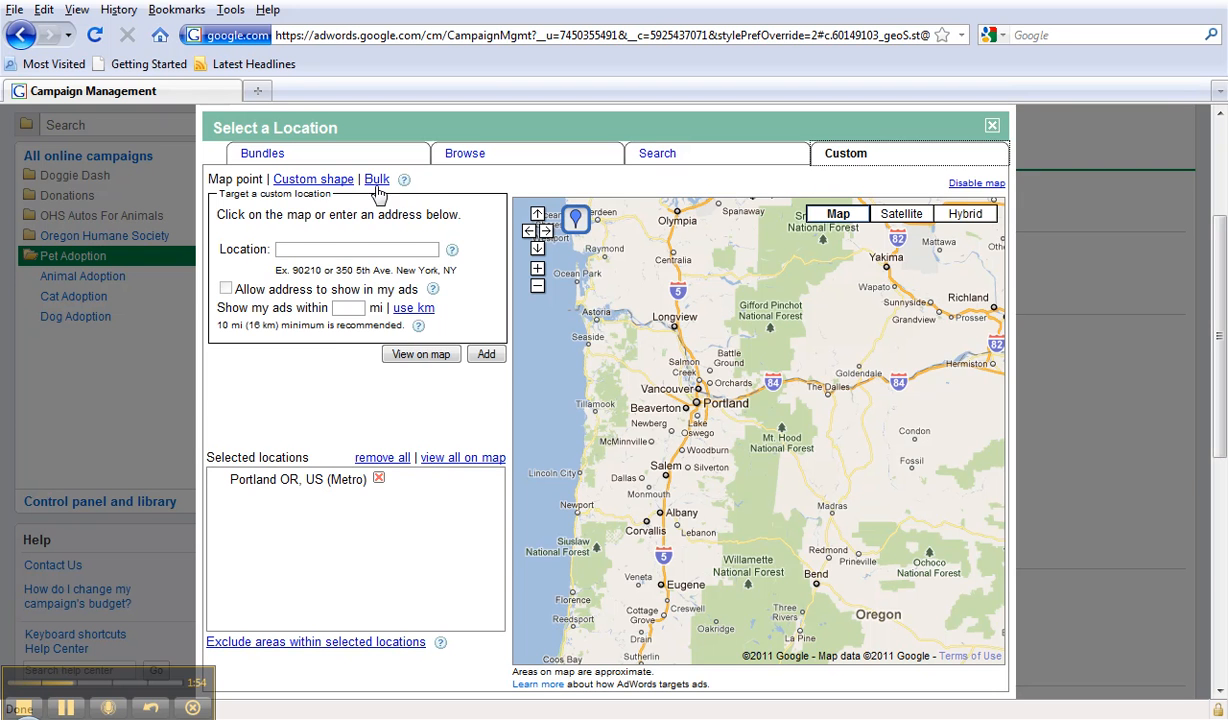
click(313, 179)
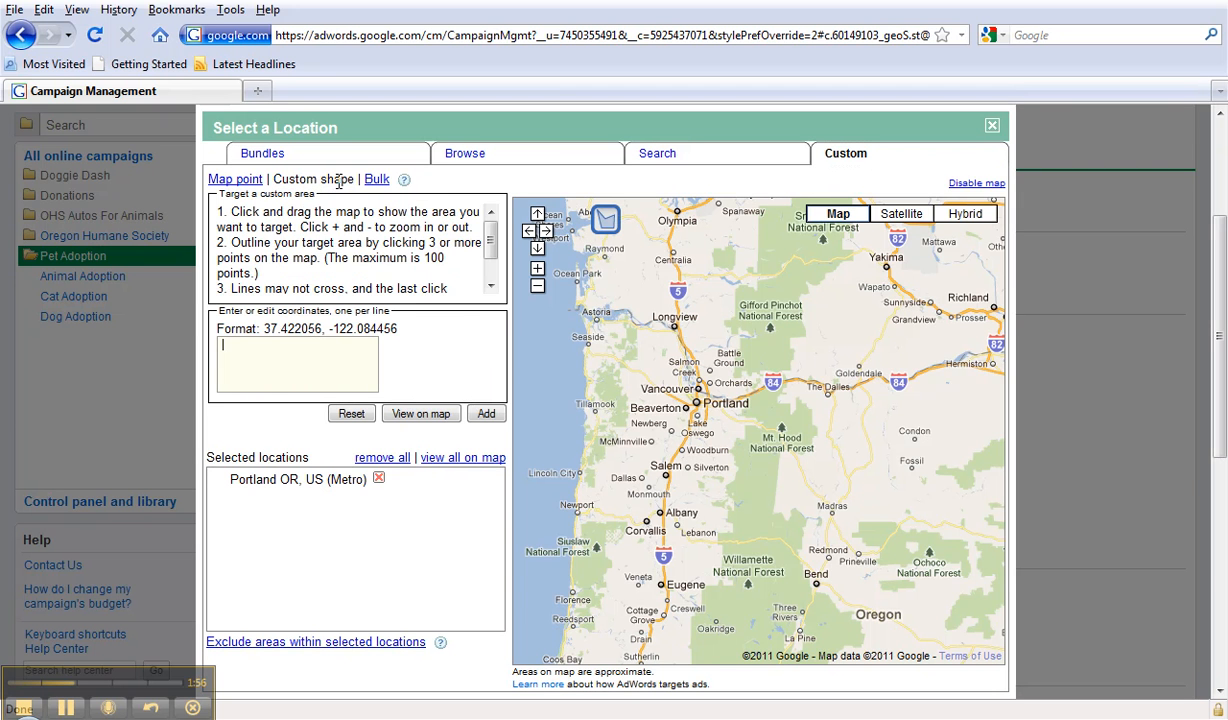
click(377, 179)
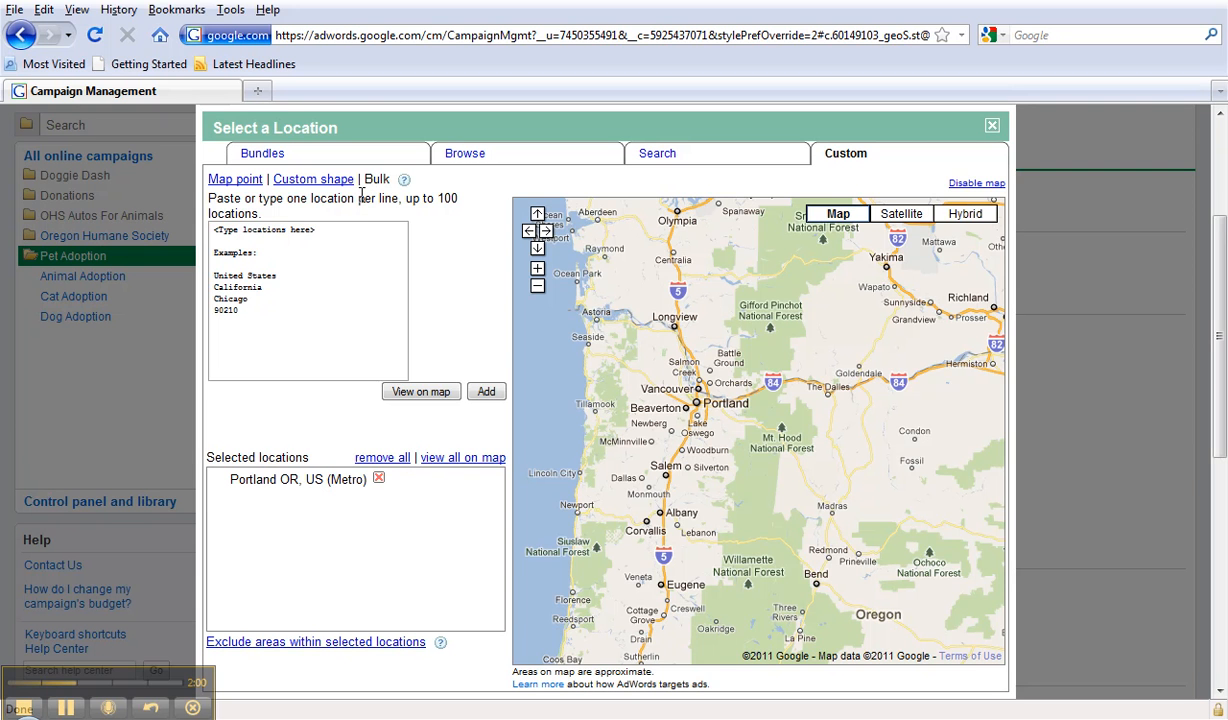
click(234, 179)
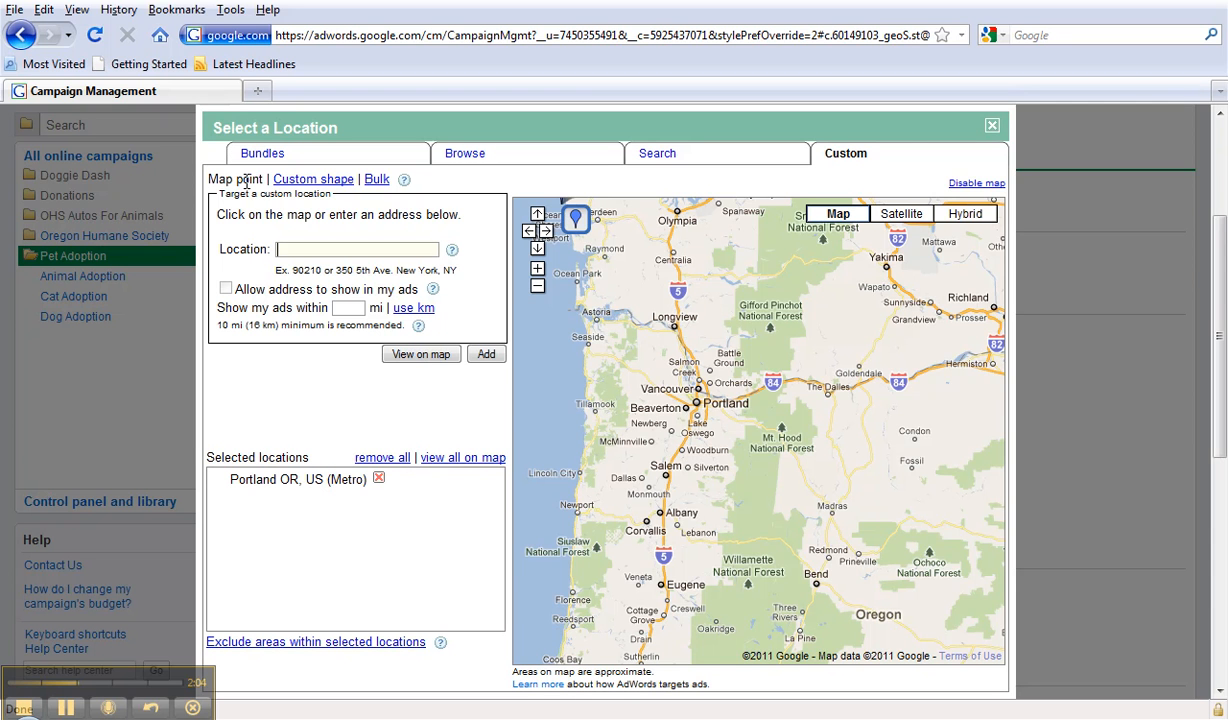
mouse_move(369, 192)
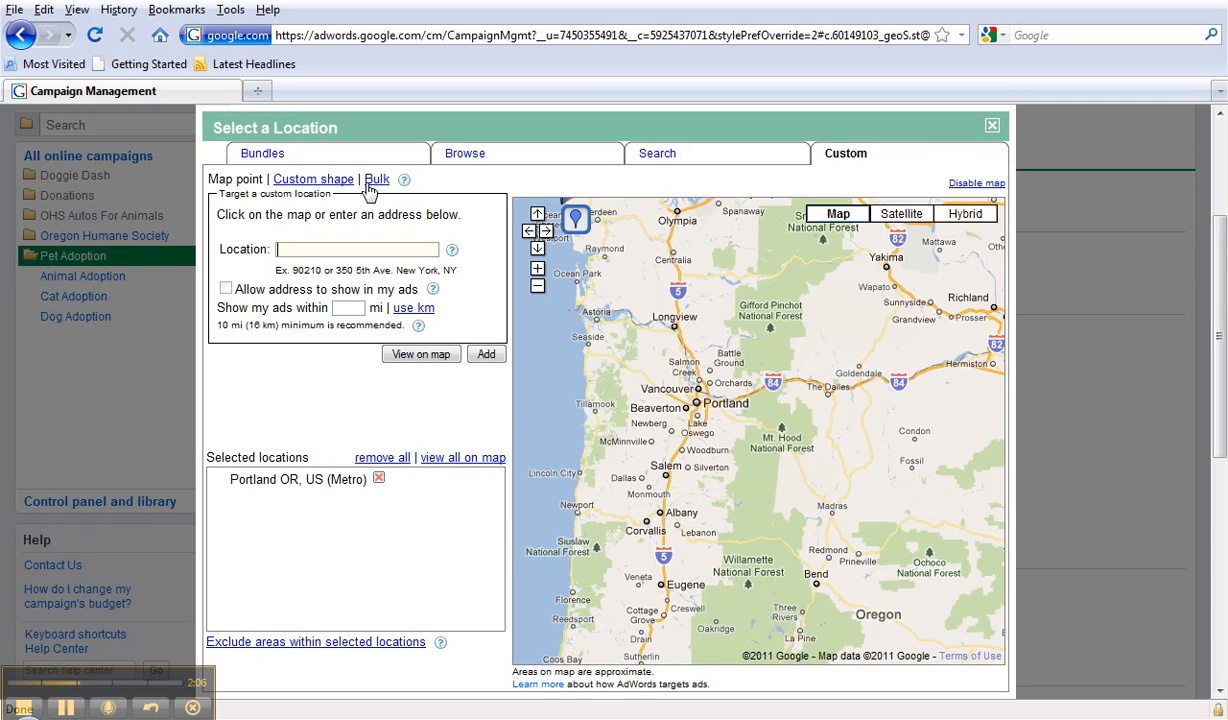
click(991, 125)
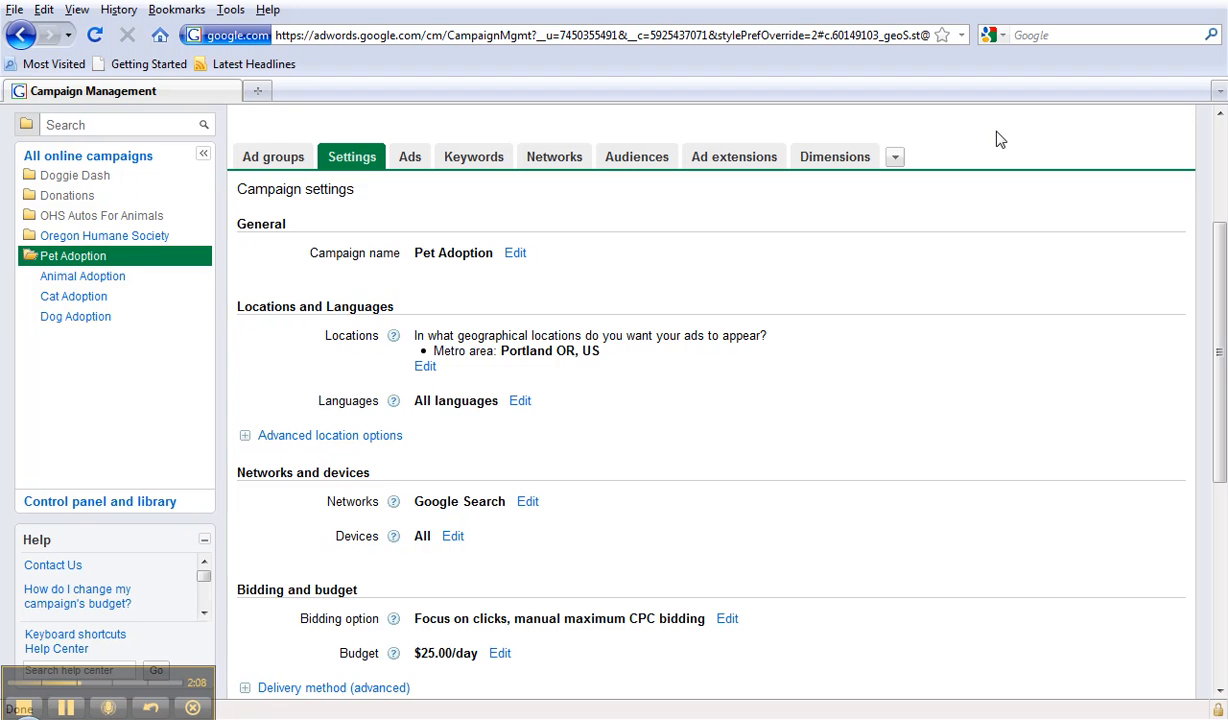
mouse_move(549, 388)
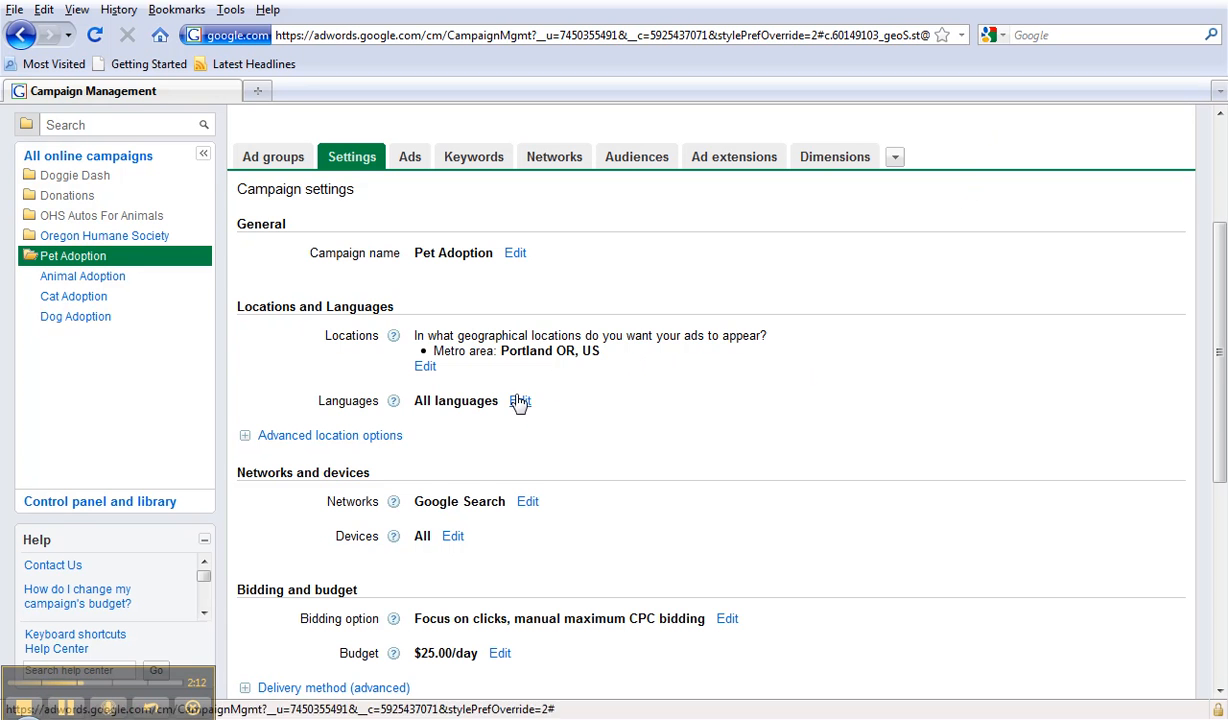
- Replace All languages with English in language targeting and save
click(520, 400)
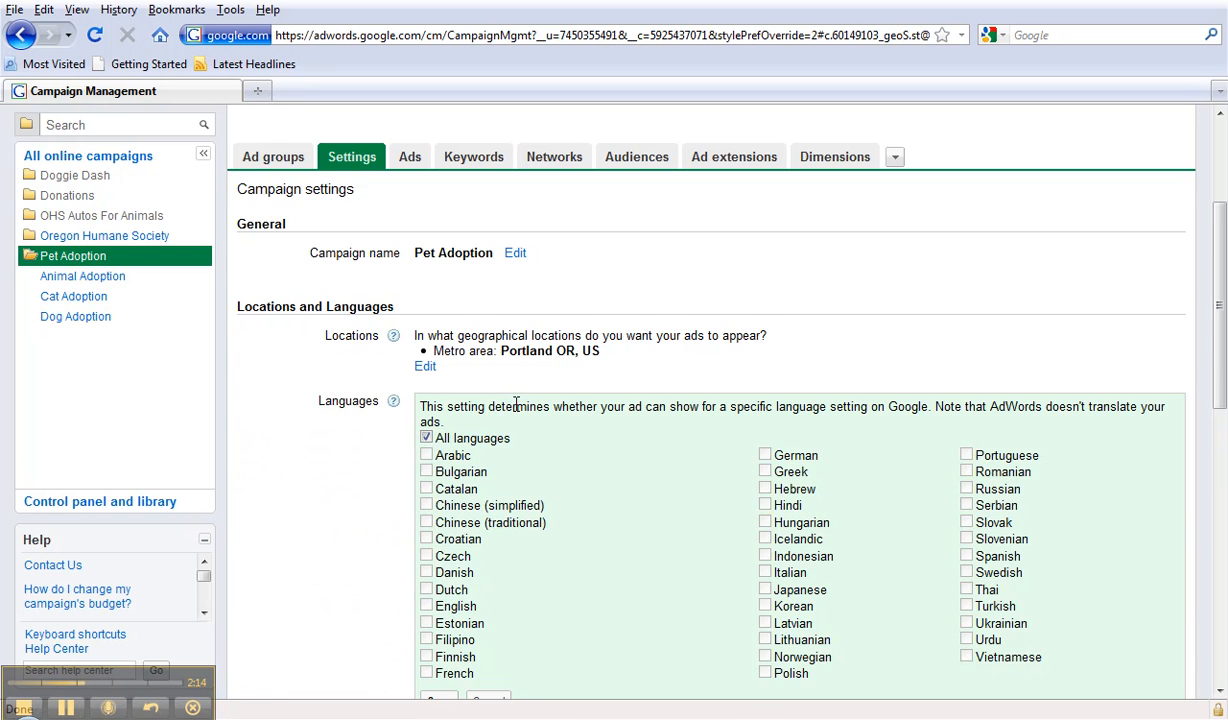
scroll(down, 3)
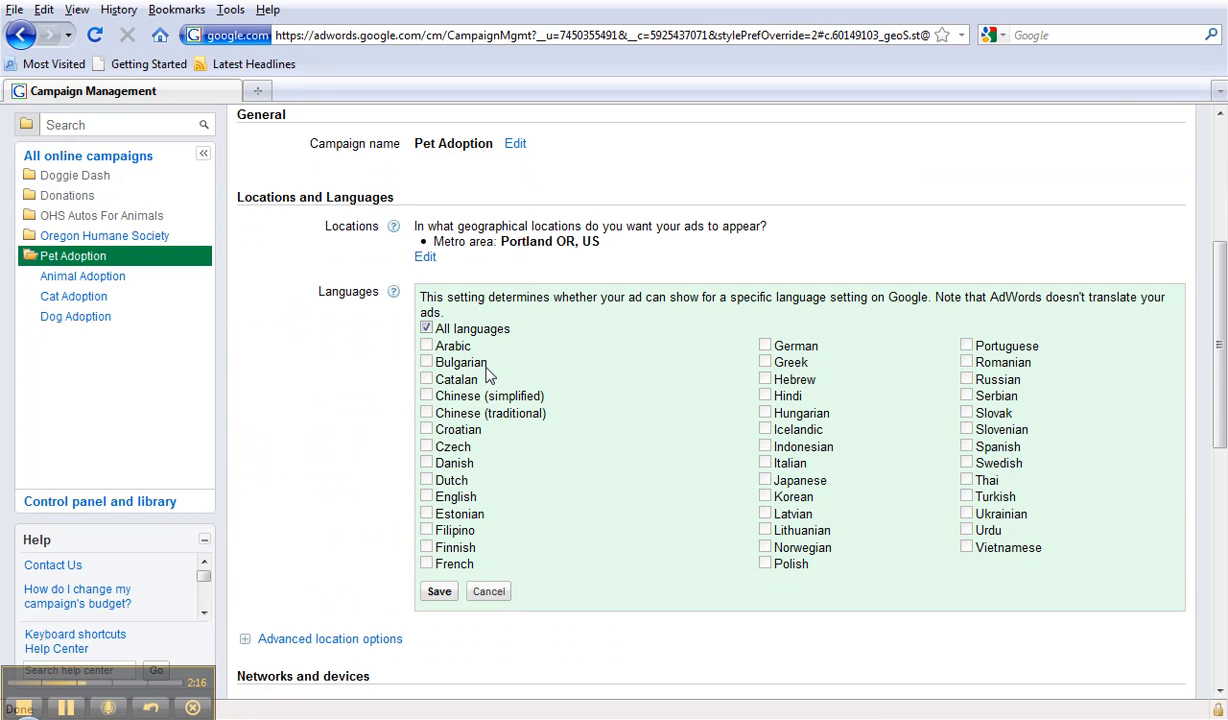
mouse_move(427, 505)
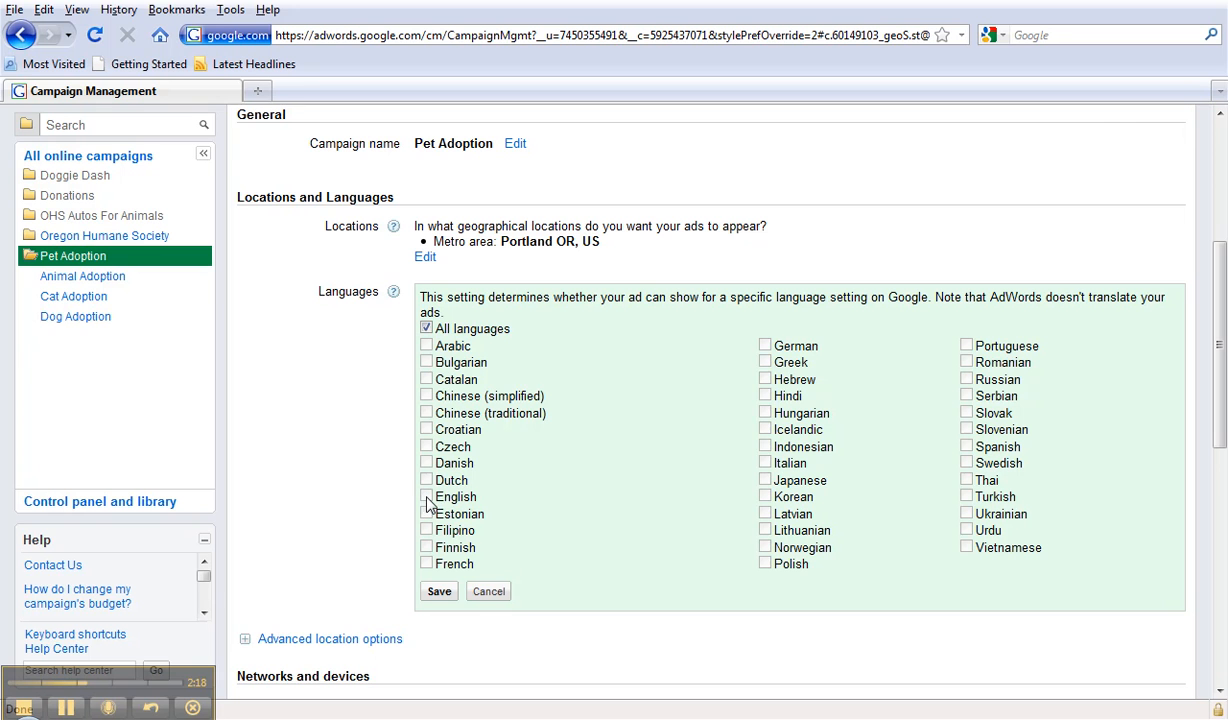
click(426, 328)
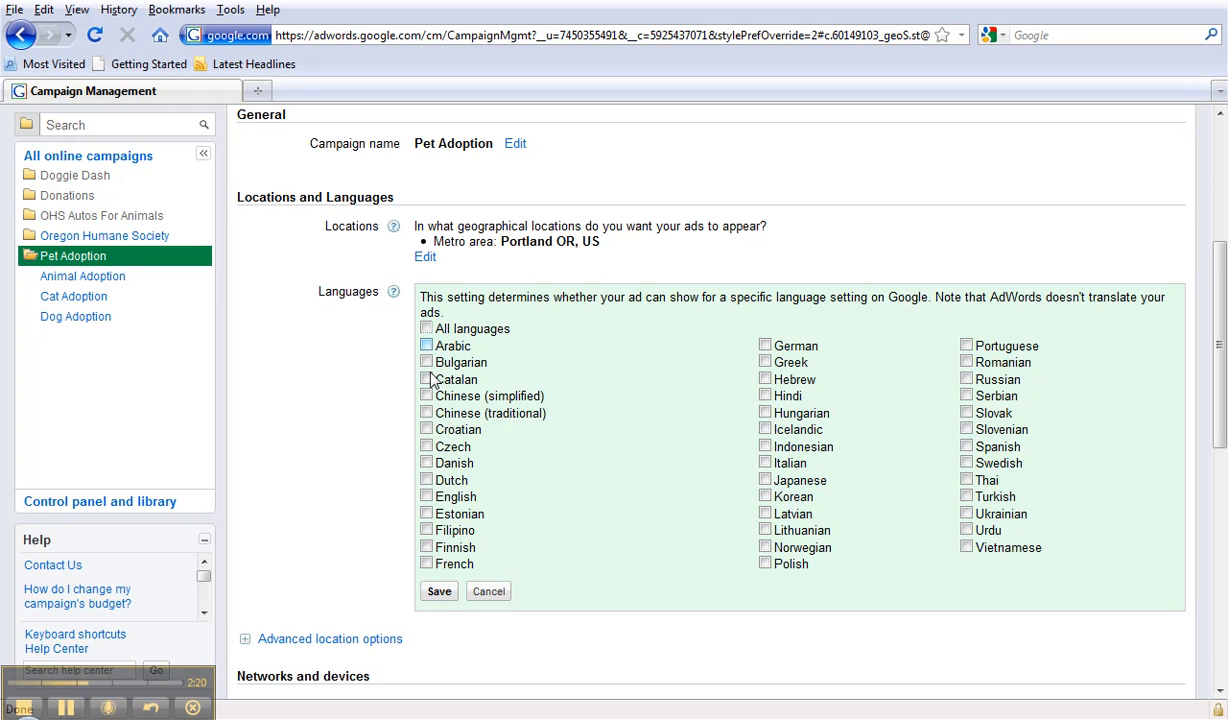
click(427, 496)
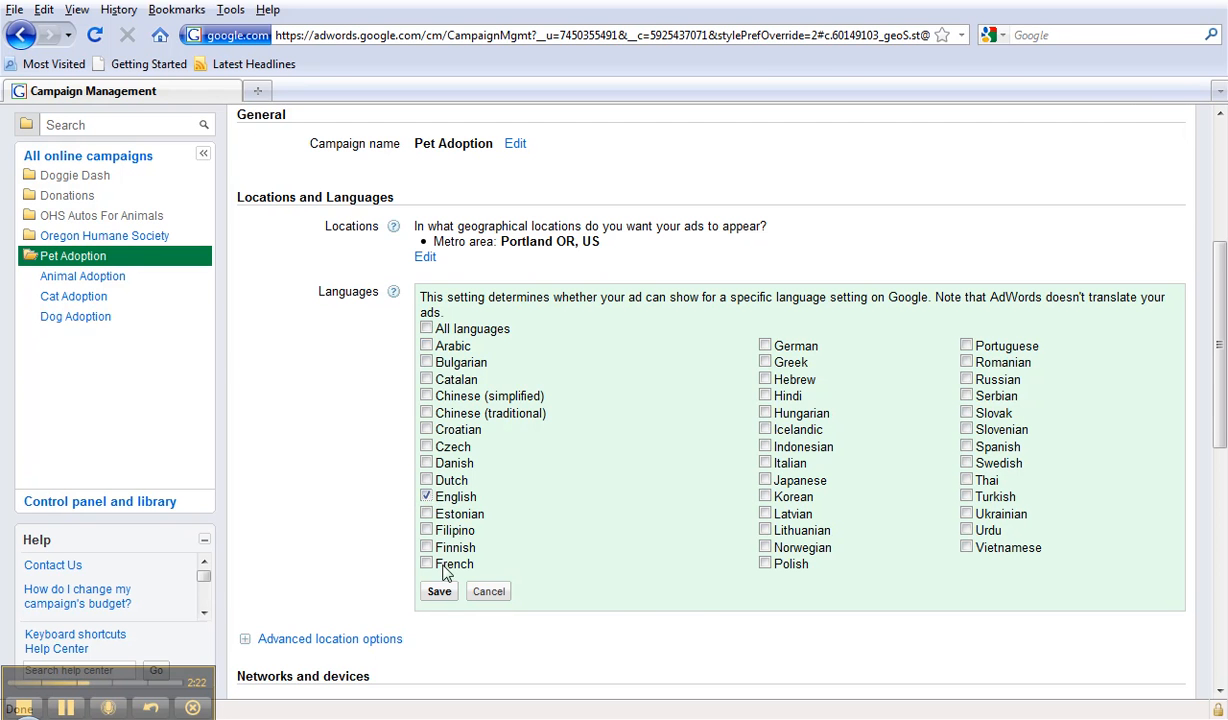
click(439, 591)
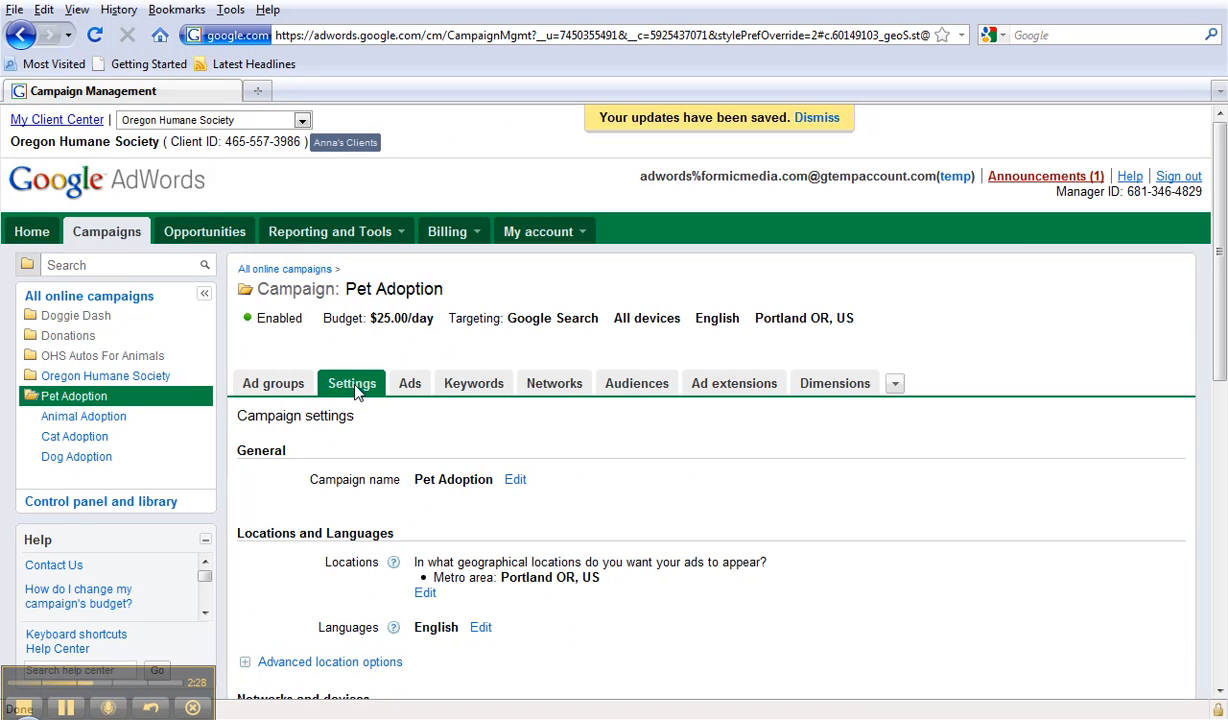
mouse_move(343, 392)
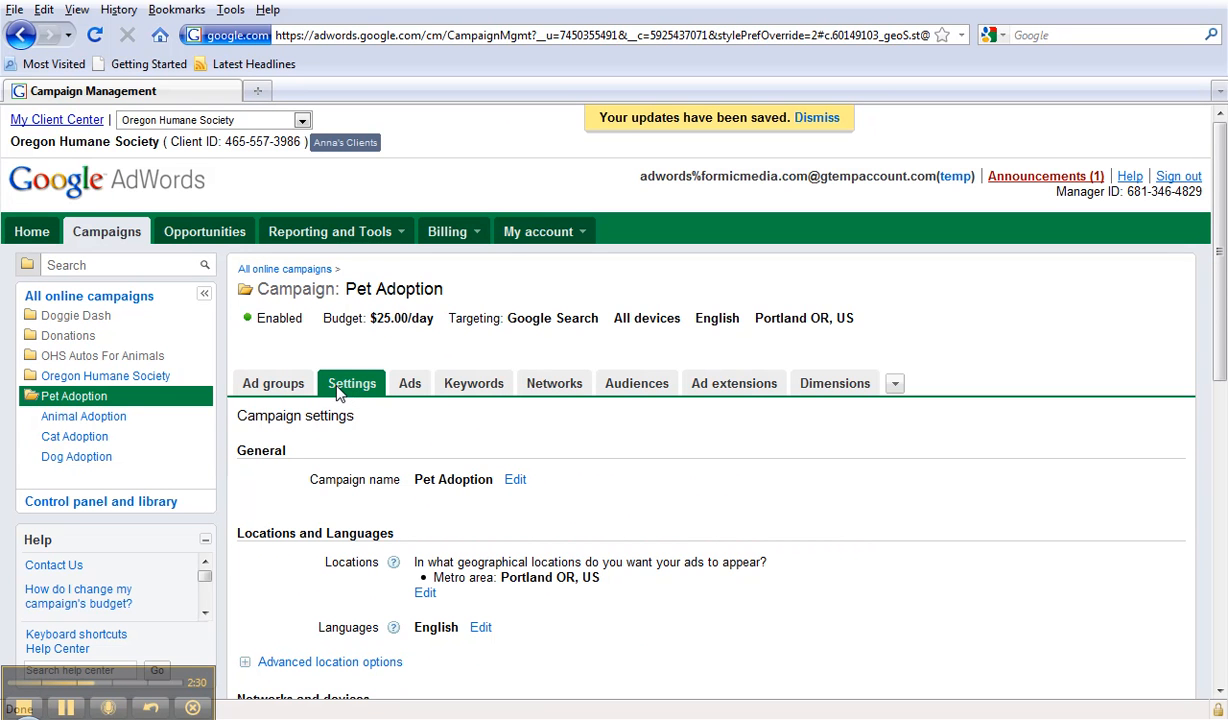